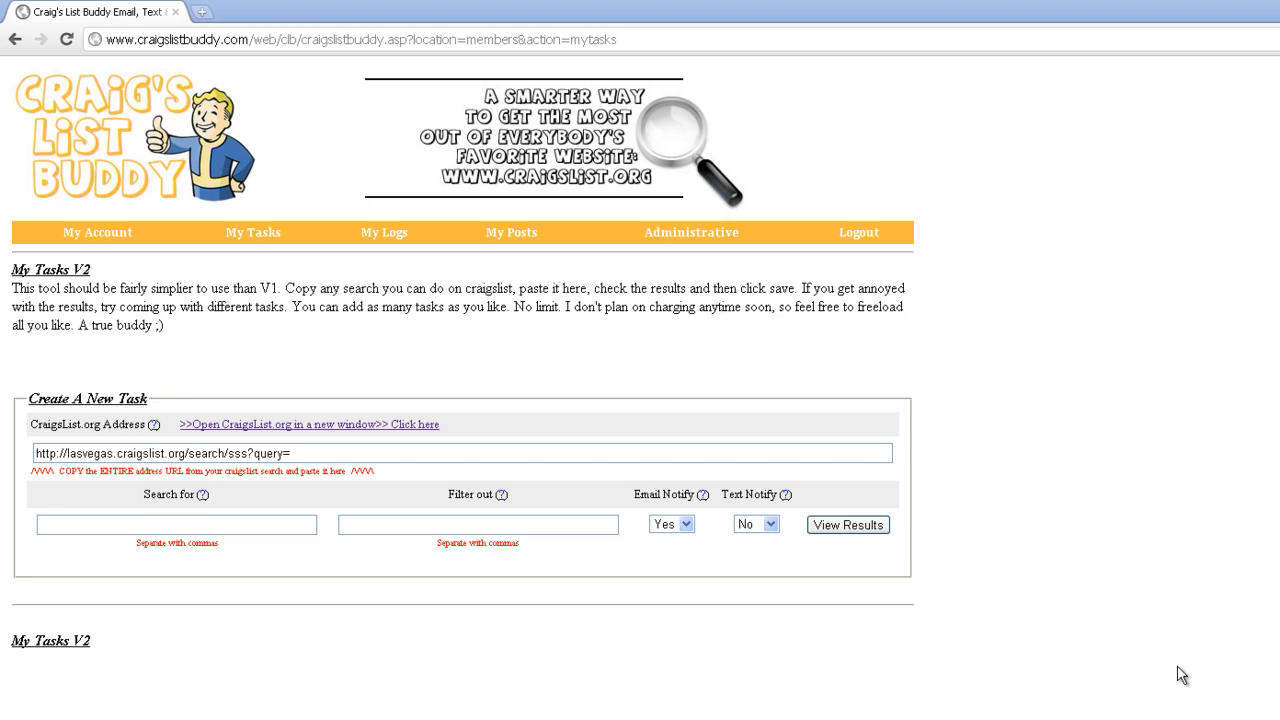
{"action": "mouse_move", "coordinate": [513, 607]}
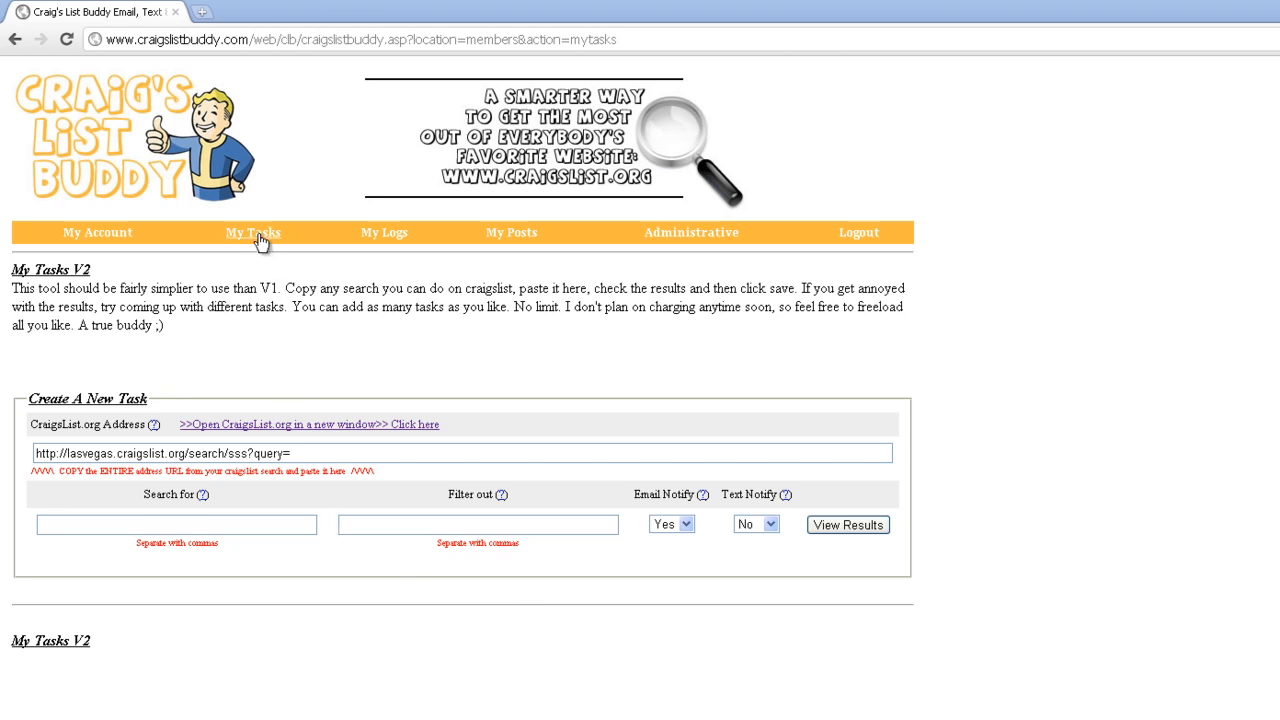
{"action": "mouse_move", "coordinate": [168, 220]}
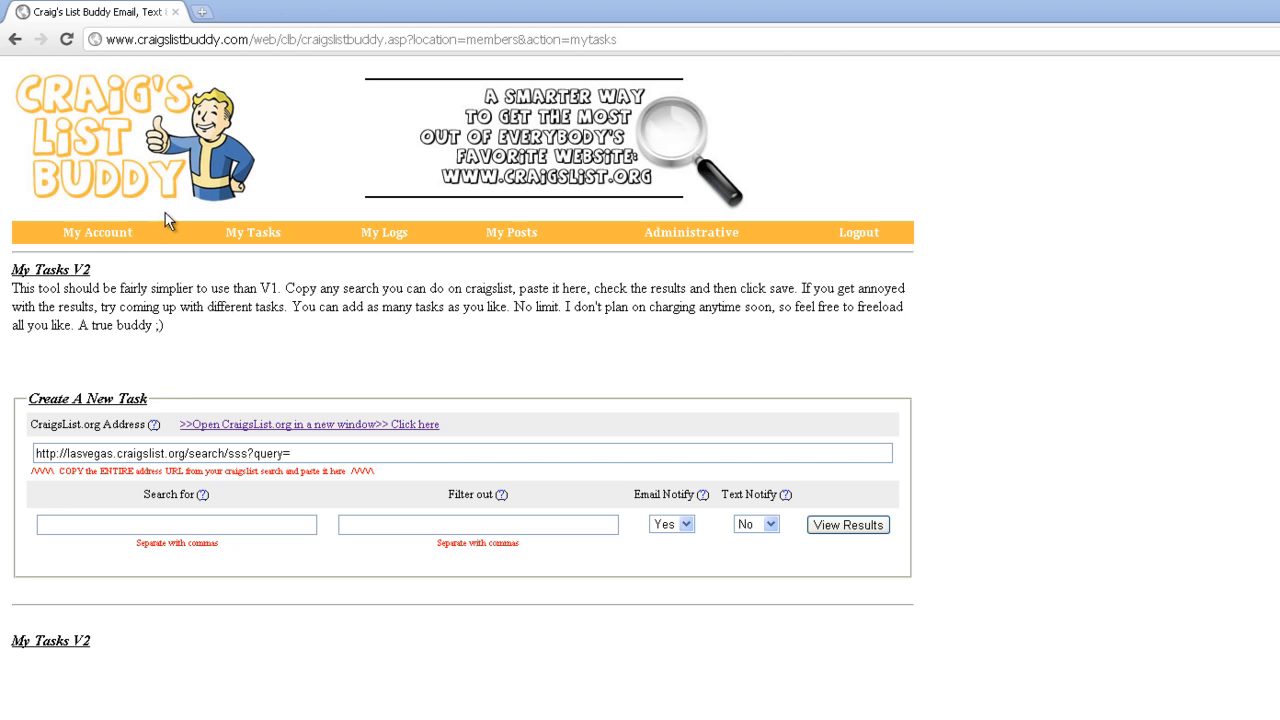
{"action": "mouse_move", "coordinate": [318, 407]}
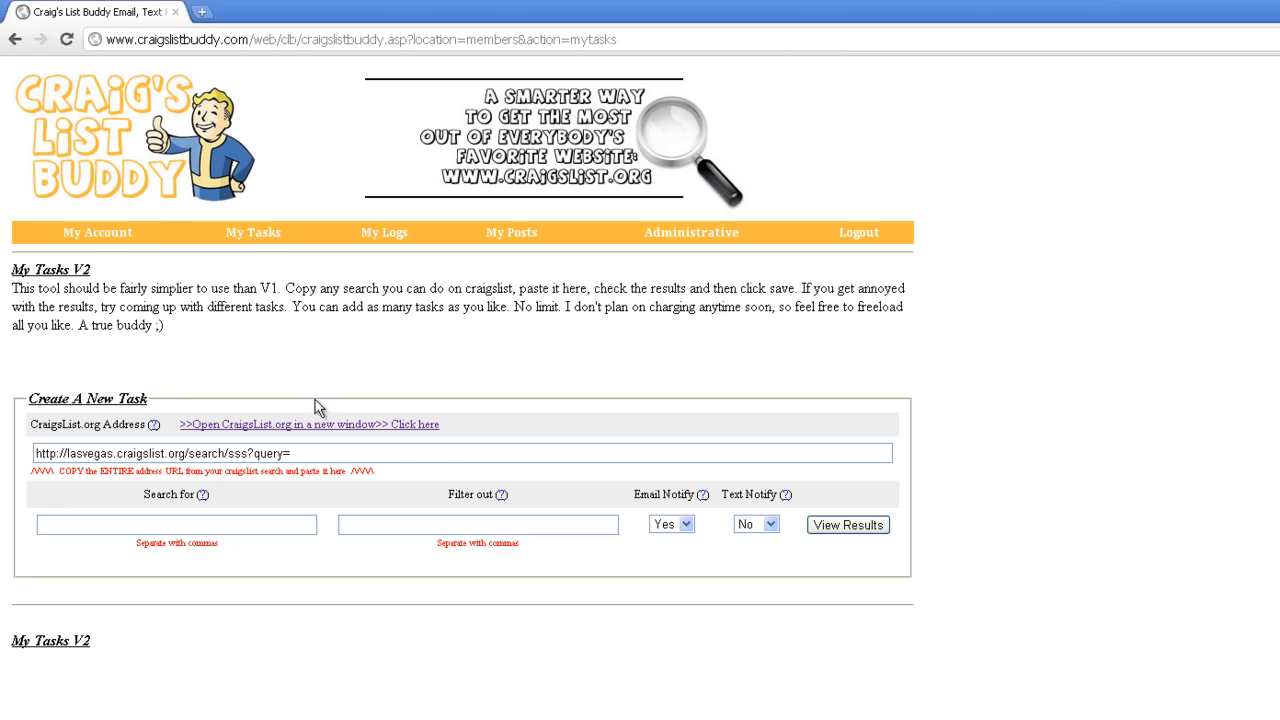
{"action": "mouse_move", "coordinate": [838, 601]}
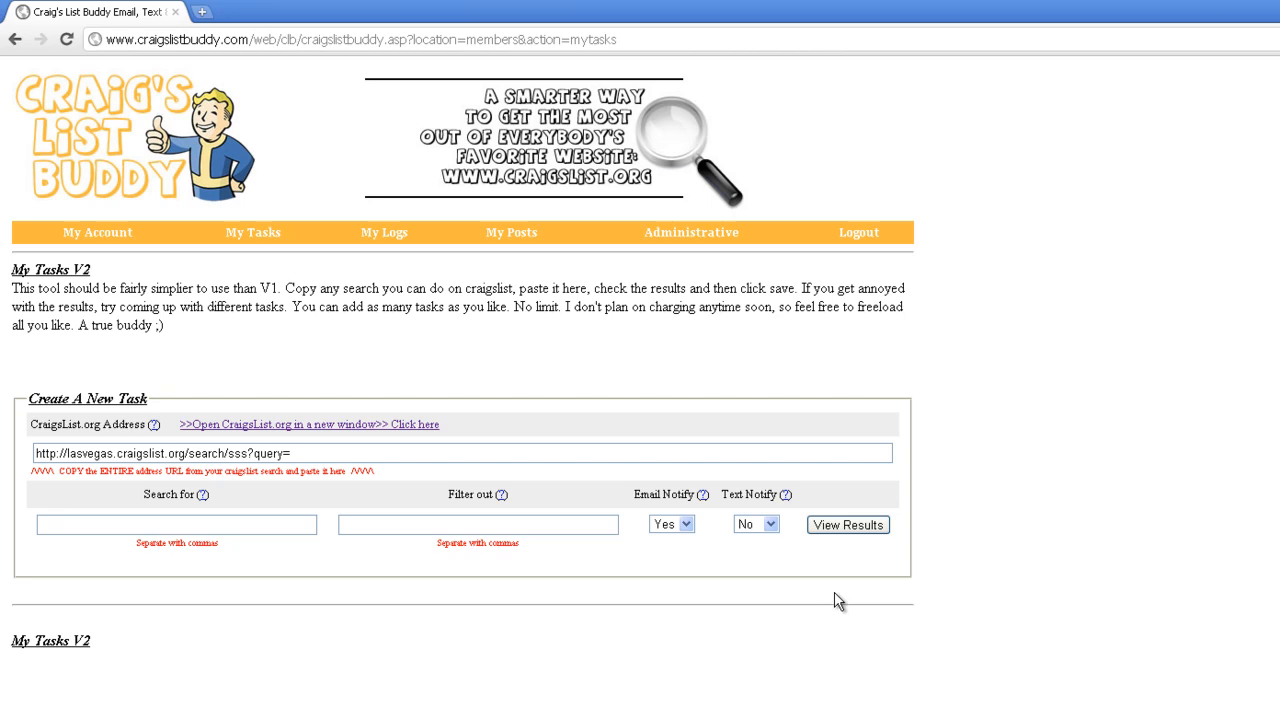
{"action": "mouse_move", "coordinate": [164, 491]}
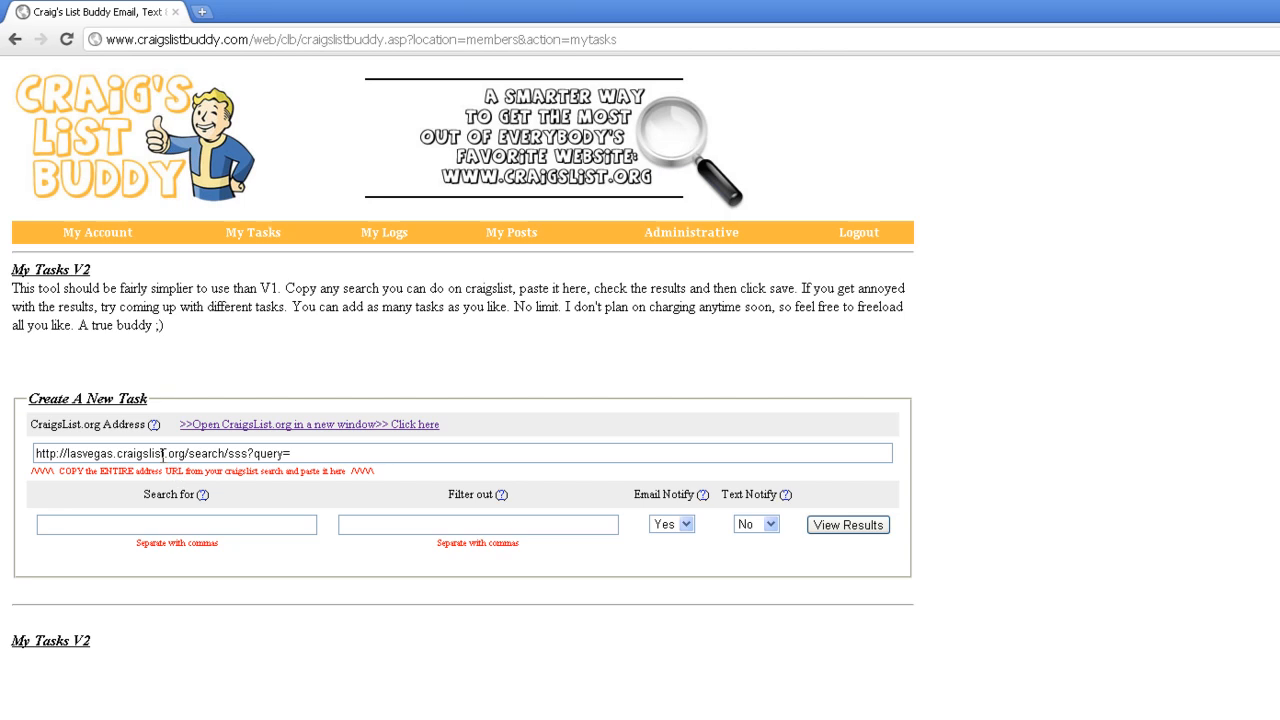
Step: Review the new task's search and filter fields, then open Craigslist
{"action": "left_click", "coordinate": [176, 524]}
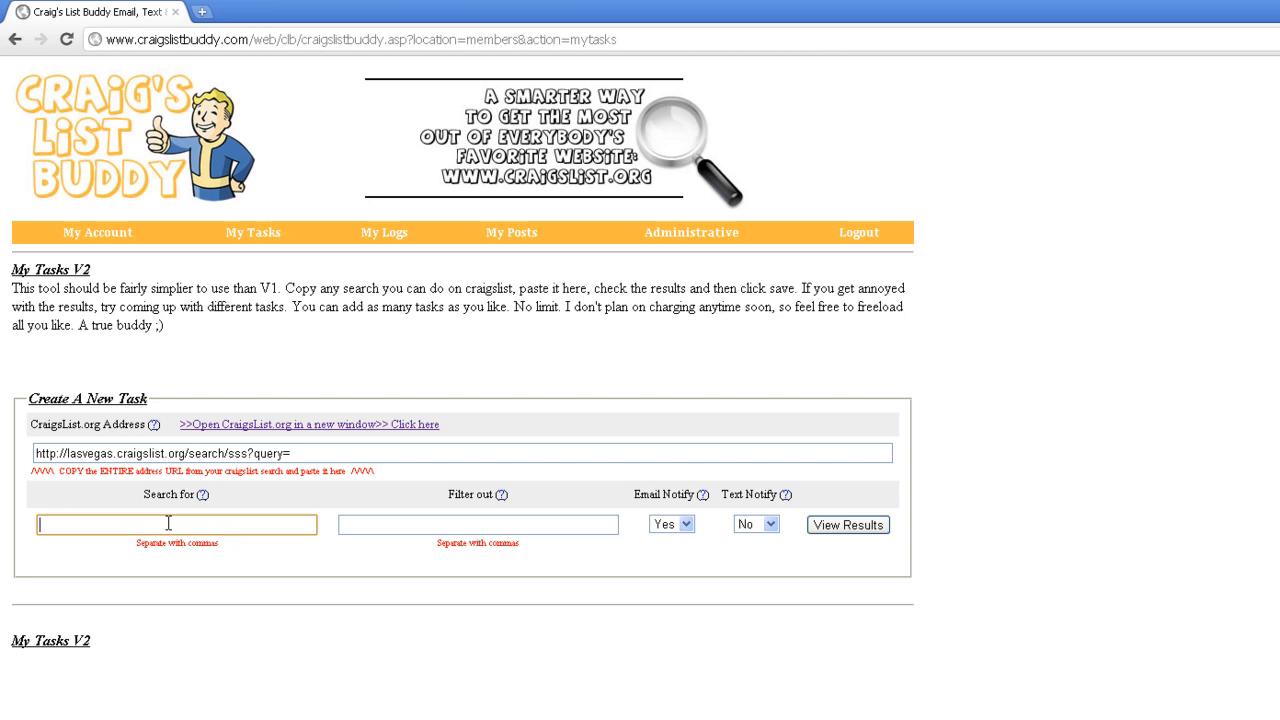
{"action": "left_click", "coordinate": [477, 524]}
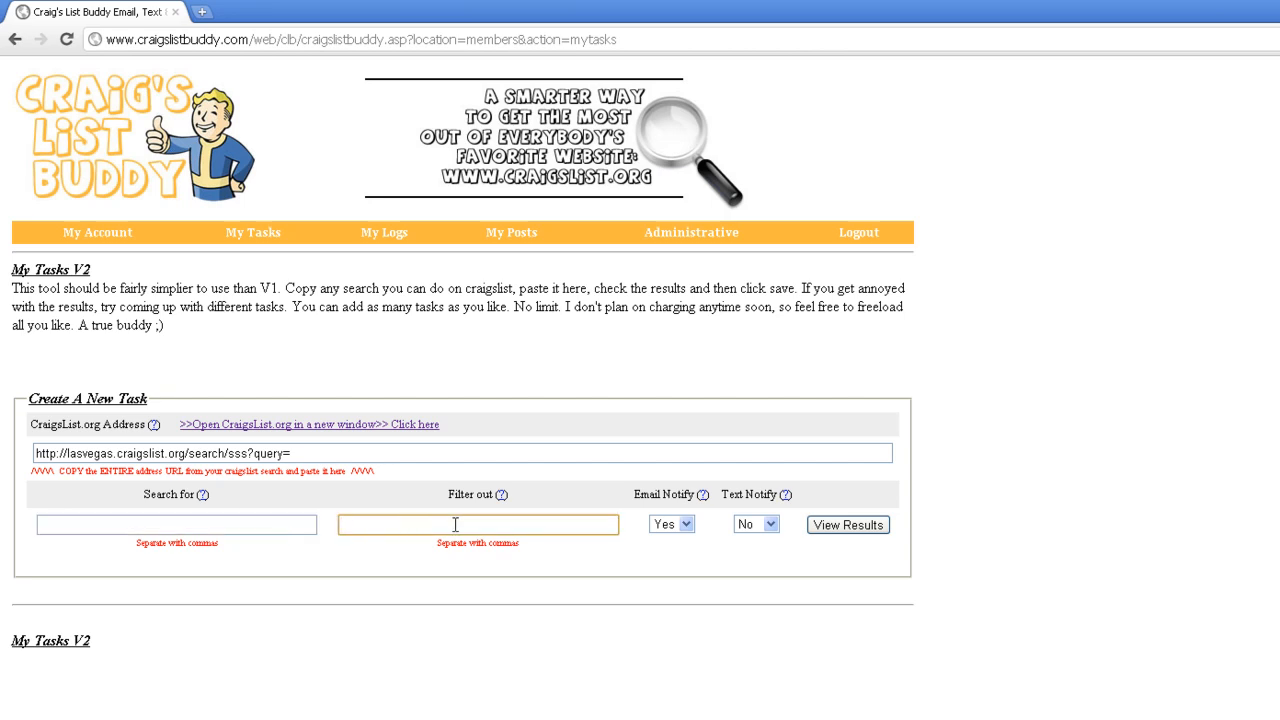
{"action": "mouse_move", "coordinate": [695, 558]}
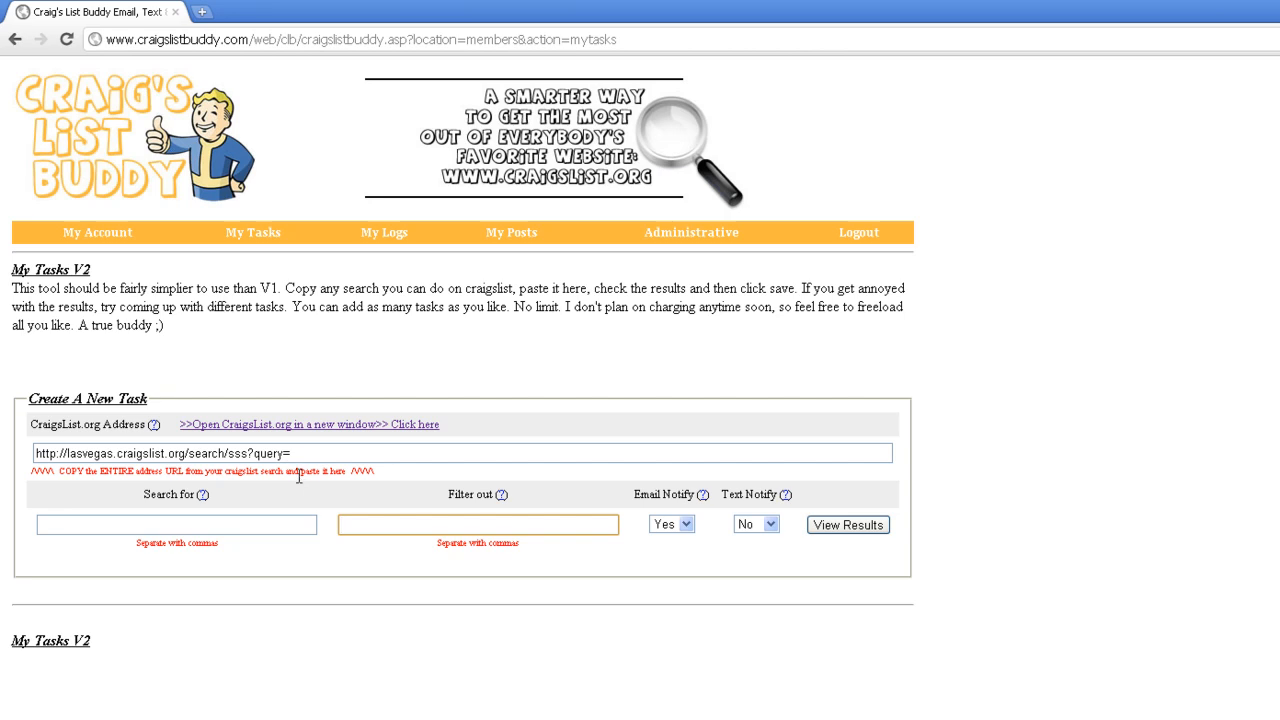
{"action": "mouse_move", "coordinate": [357, 430]}
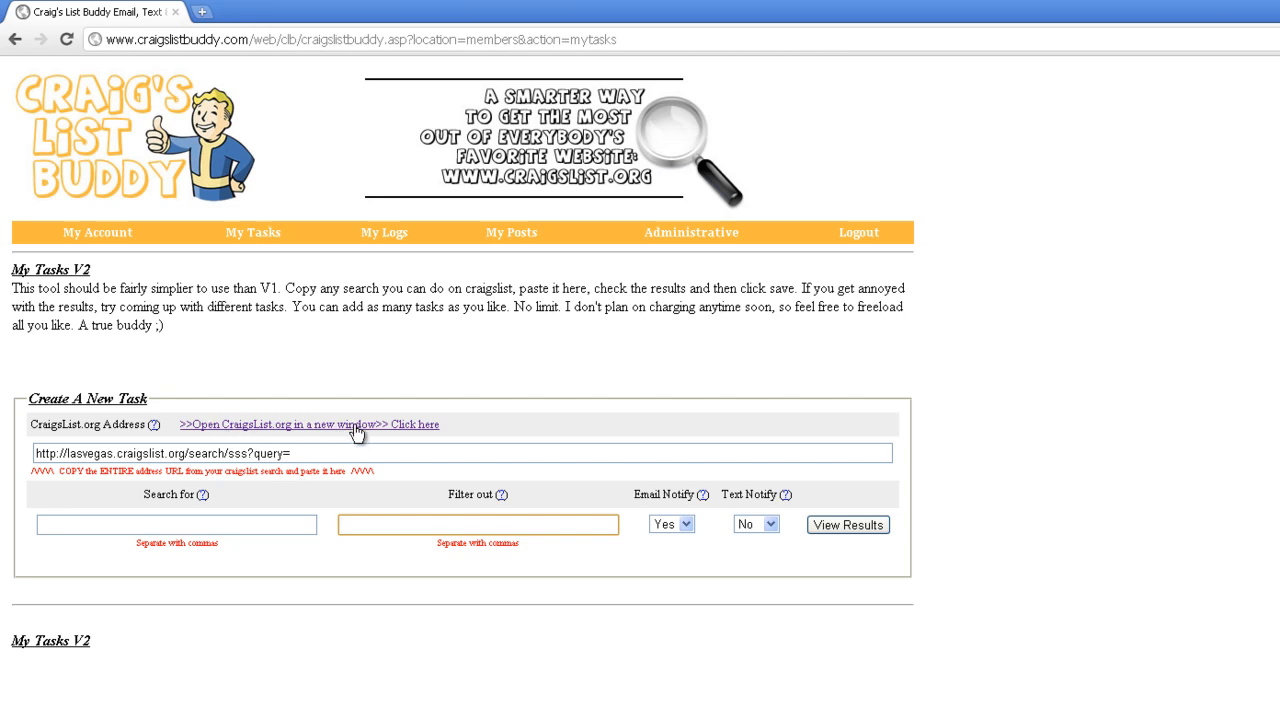
{"action": "left_click", "coordinate": [316, 424]}
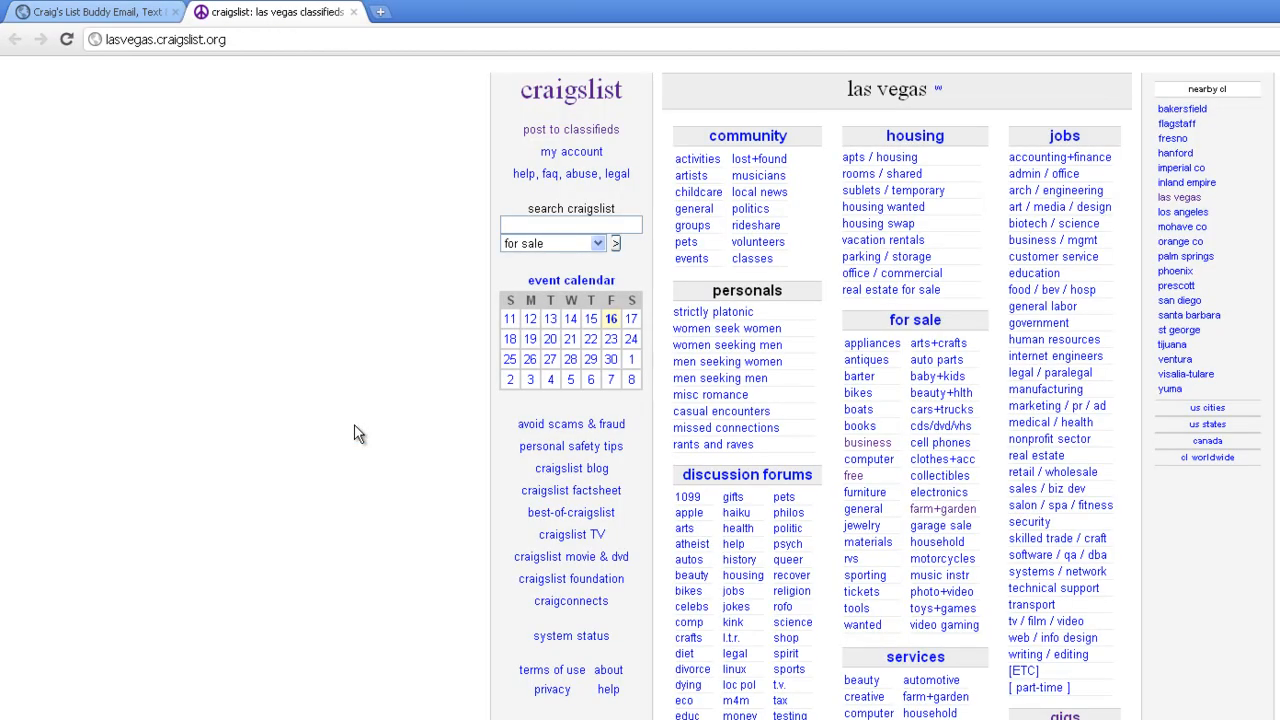
{"action": "left_click", "coordinate": [570, 223]}
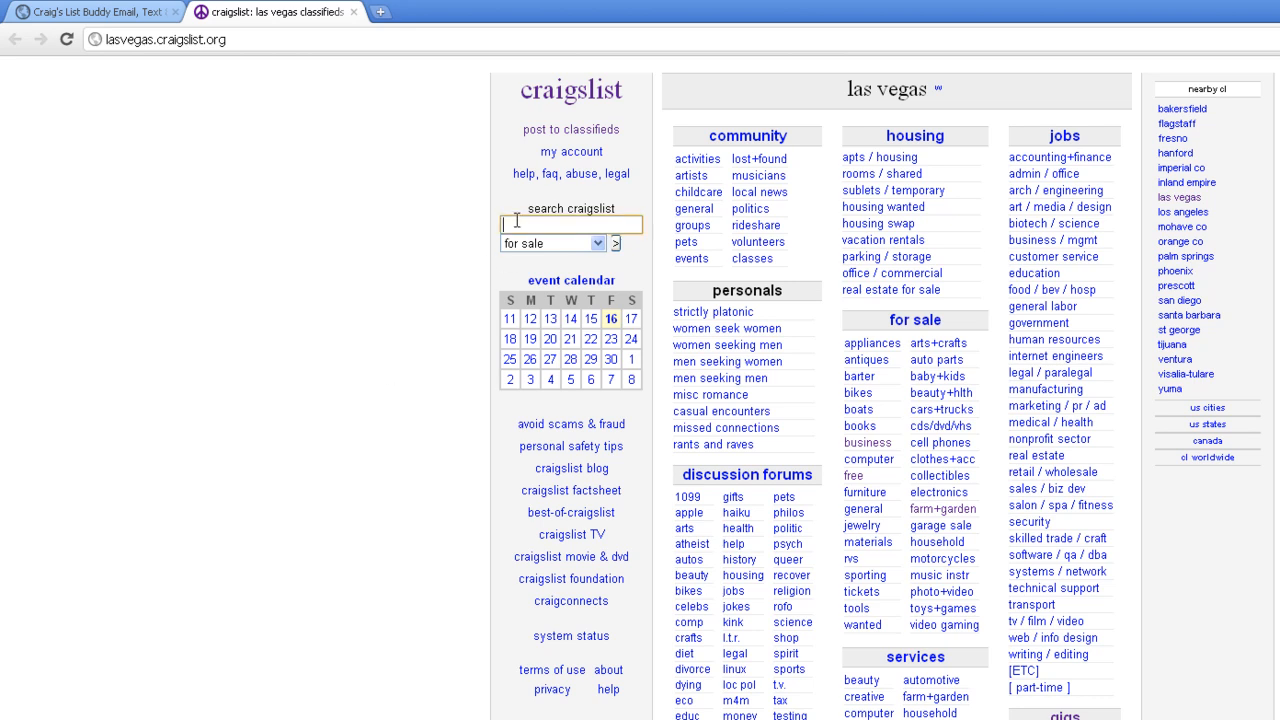
Step: Search Craigslist for 'toys' priced $5–$50 with images only
{"action": "left_click", "coordinate": [572, 223]}
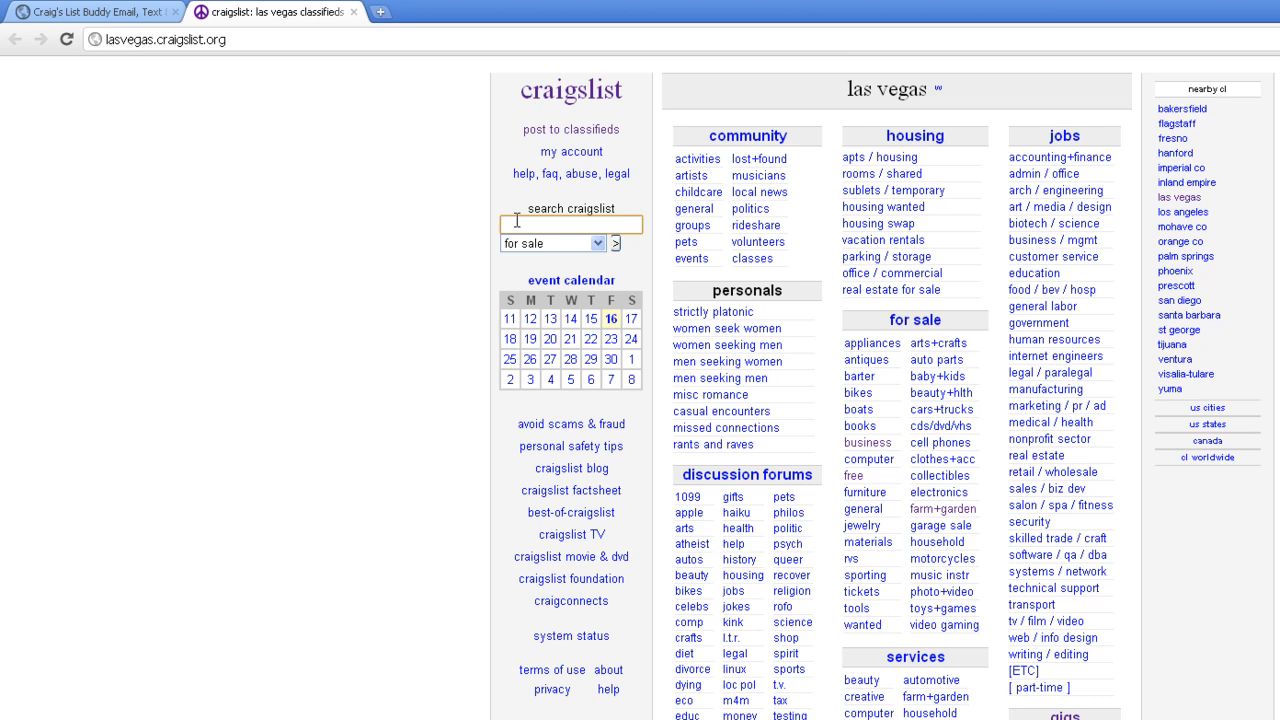
{"action": "type", "text": "toys"}
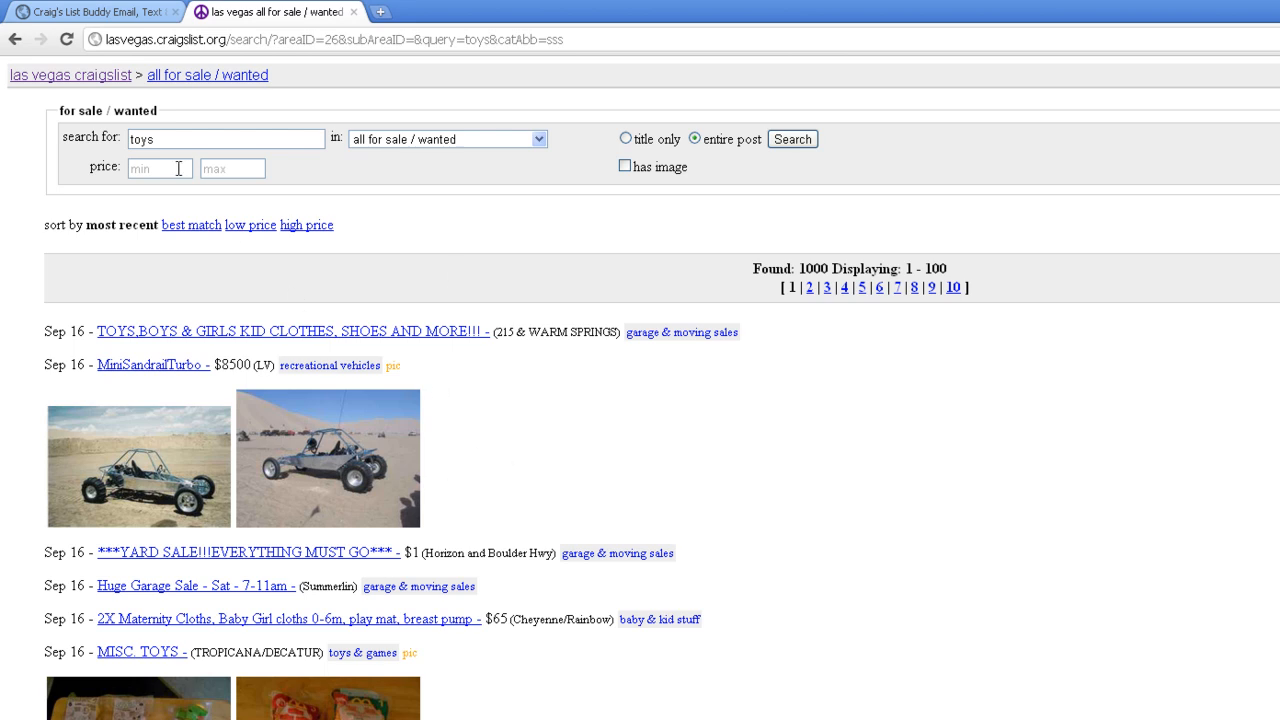
{"action": "type", "text": "5"}
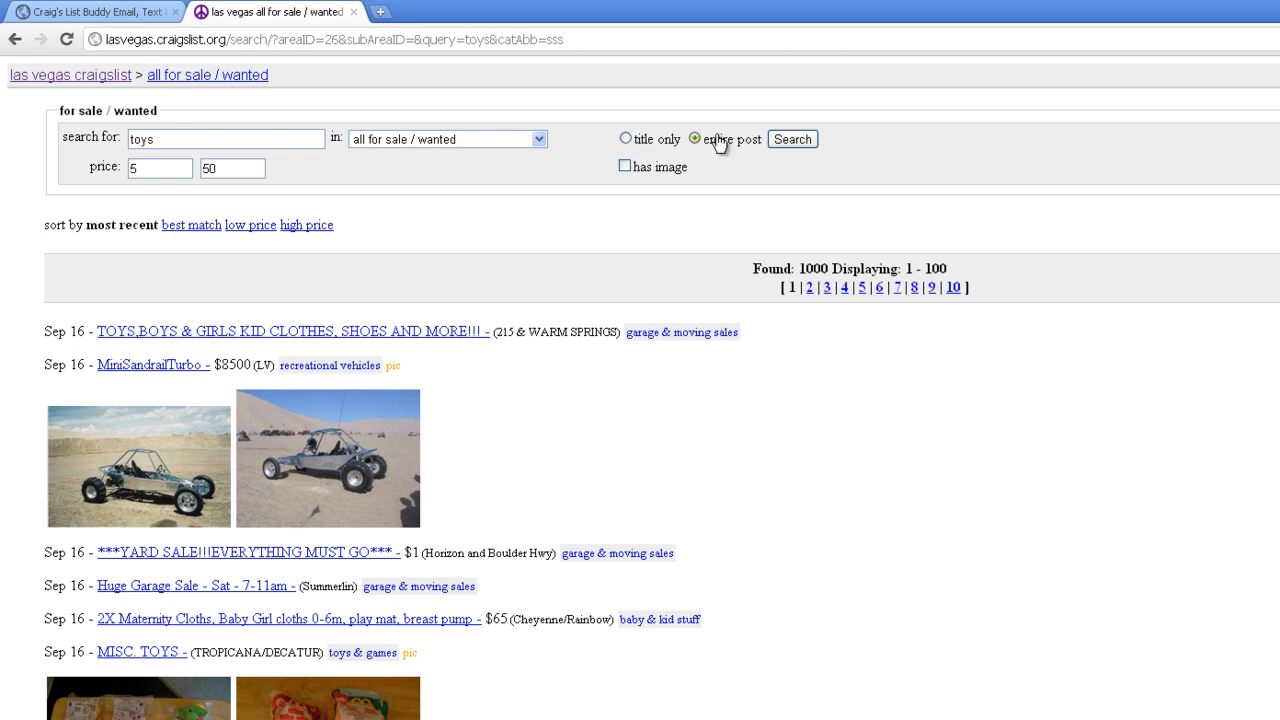
{"action": "left_click", "coordinate": [625, 166]}
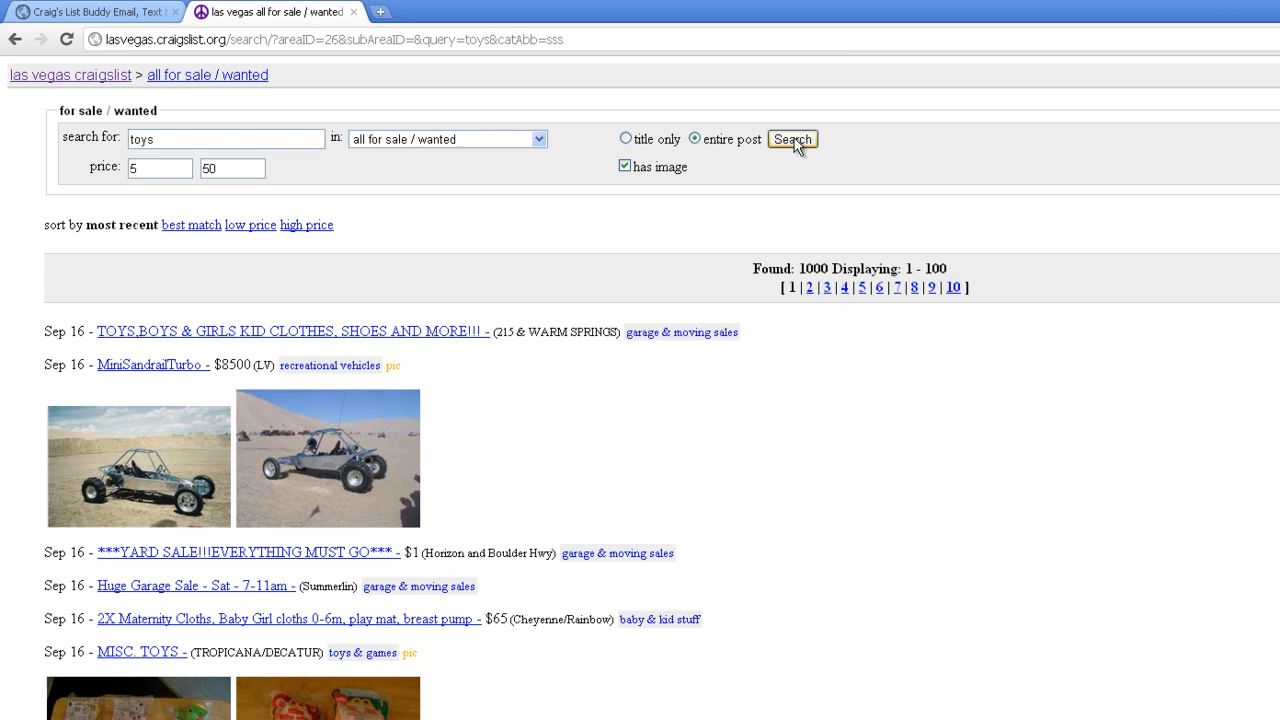
{"action": "left_click", "coordinate": [792, 139]}
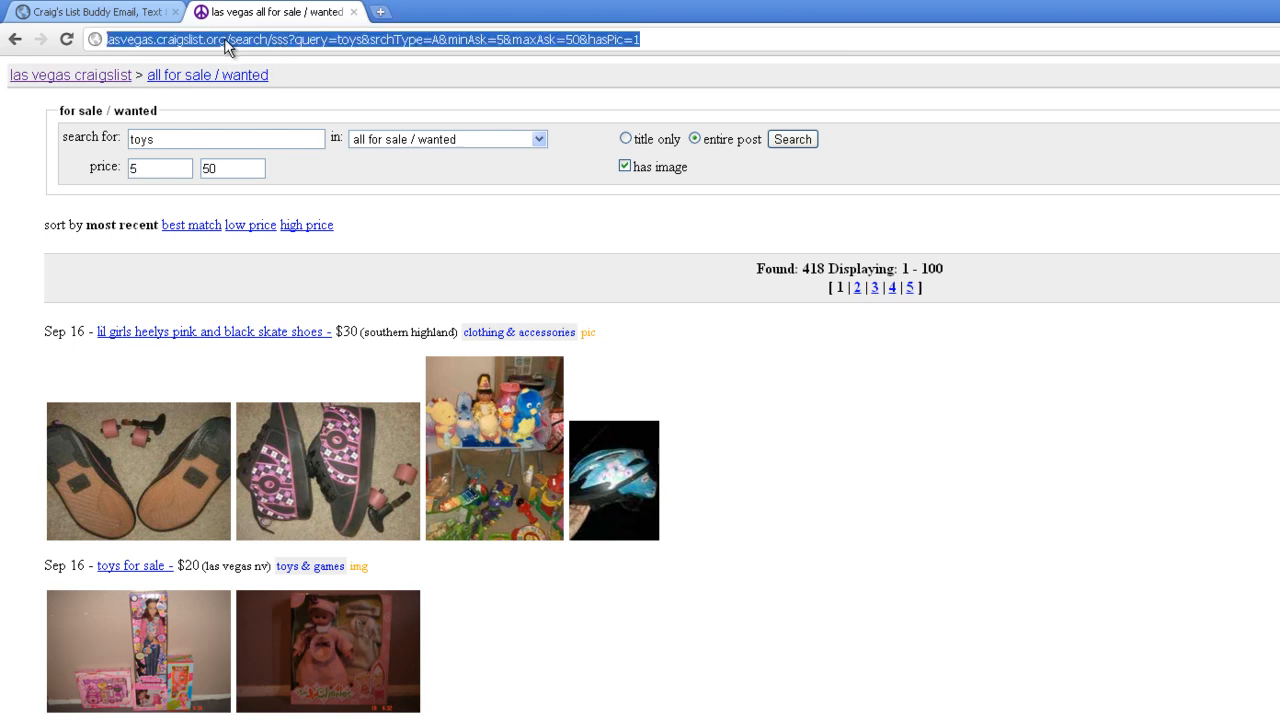
{"action": "mouse_move", "coordinate": [595, 43]}
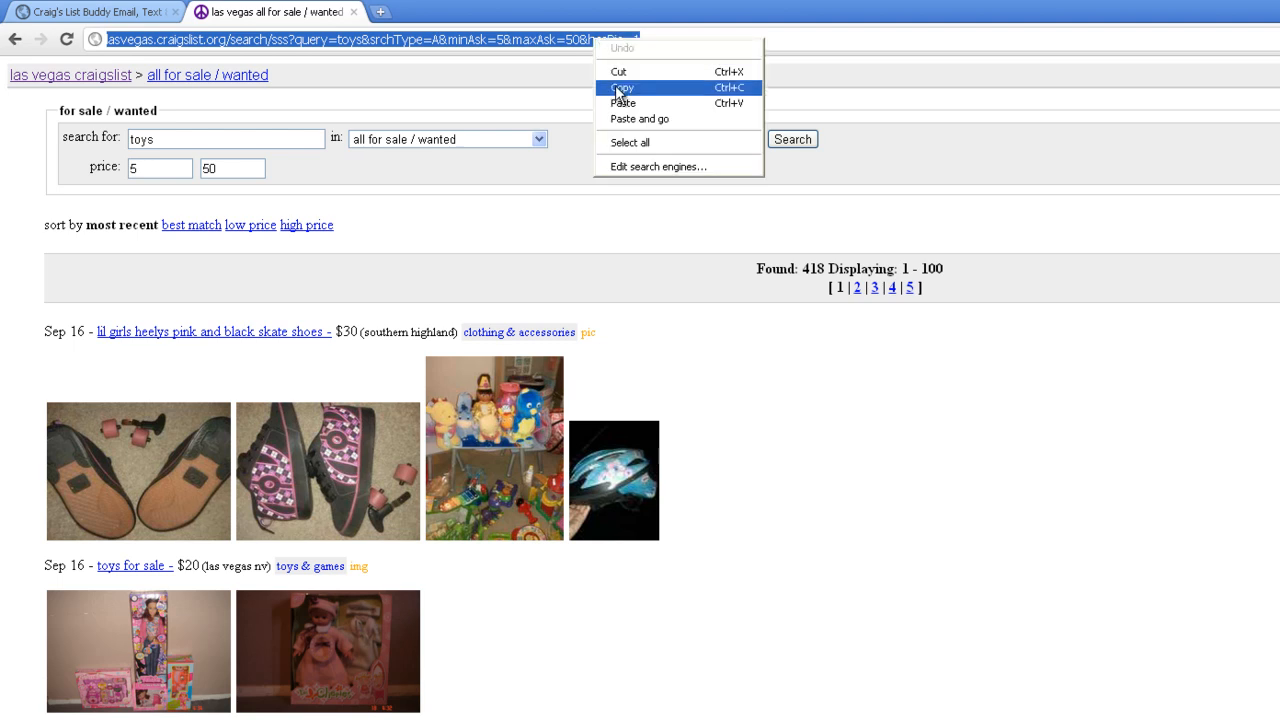
Step: Copy the filtered toys search address and return to the Buddy task form
{"action": "left_click", "coordinate": [90, 12]}
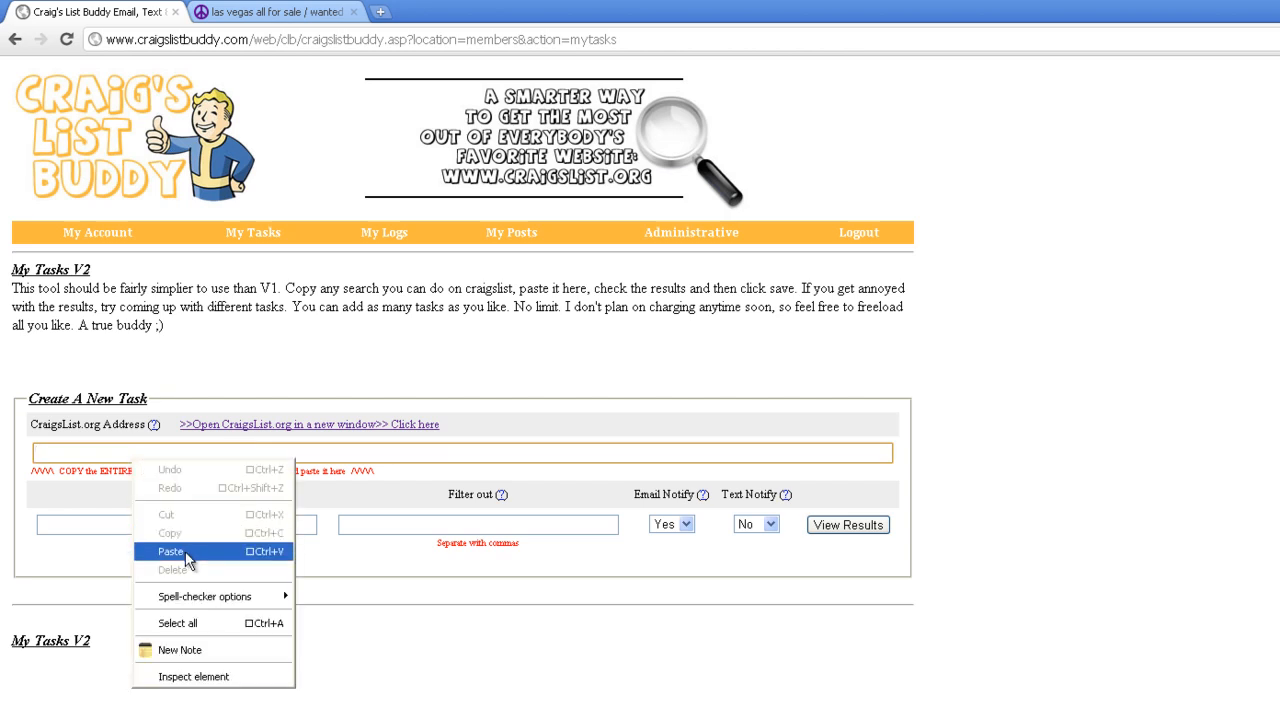
Step: Paste the toys search address into the CraigsList.org Address field and view results
{"action": "left_click", "coordinate": [170, 552]}
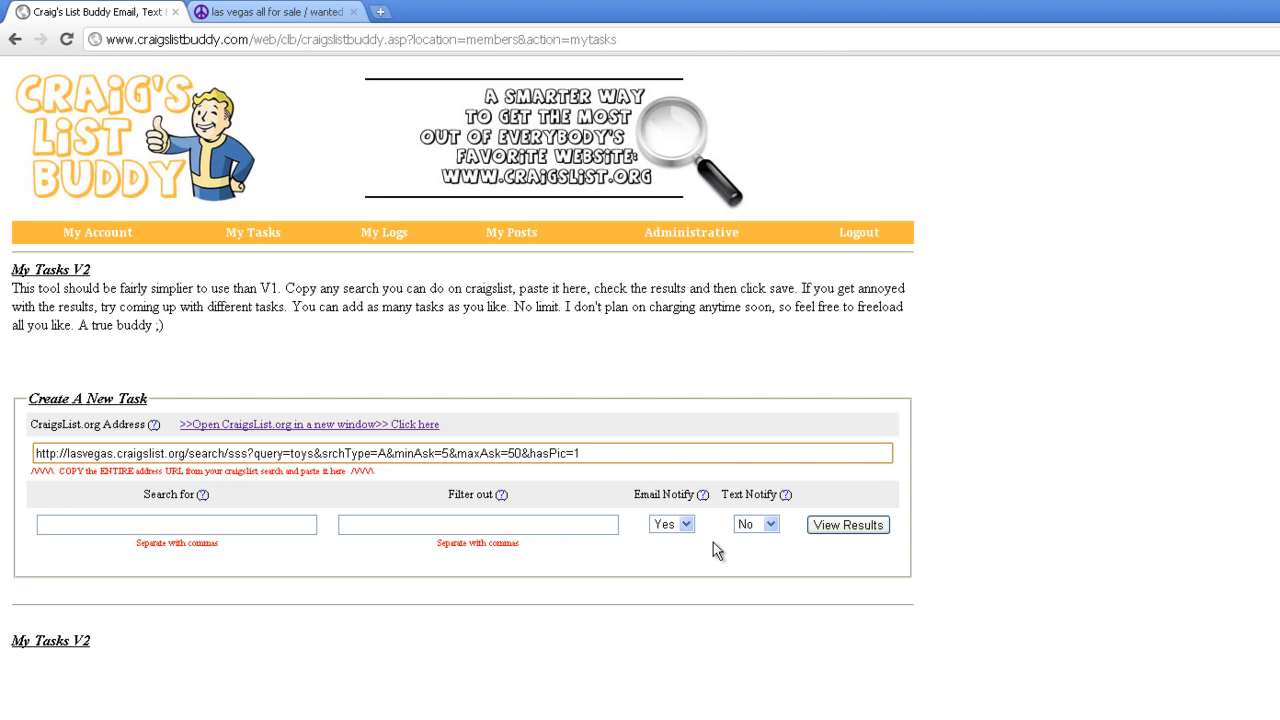
{"action": "left_click", "coordinate": [847, 524]}
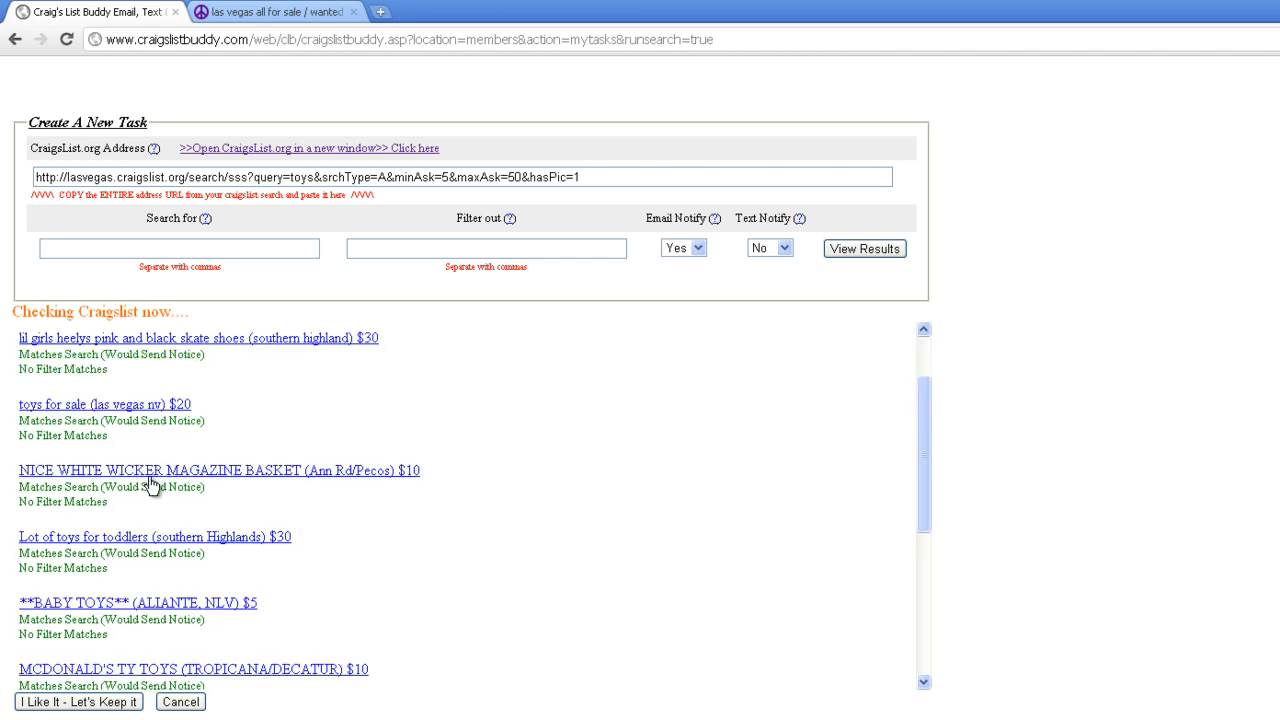
{"action": "mouse_move", "coordinate": [253, 490]}
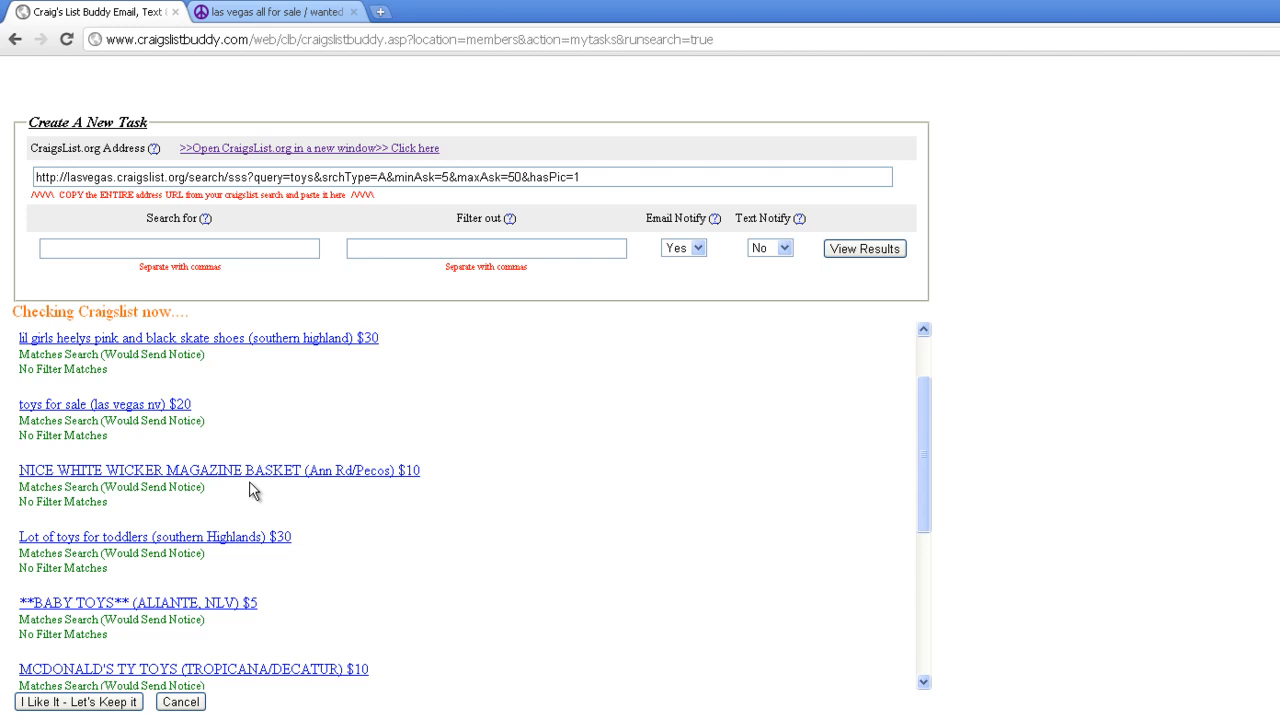
{"action": "mouse_move", "coordinate": [285, 495]}
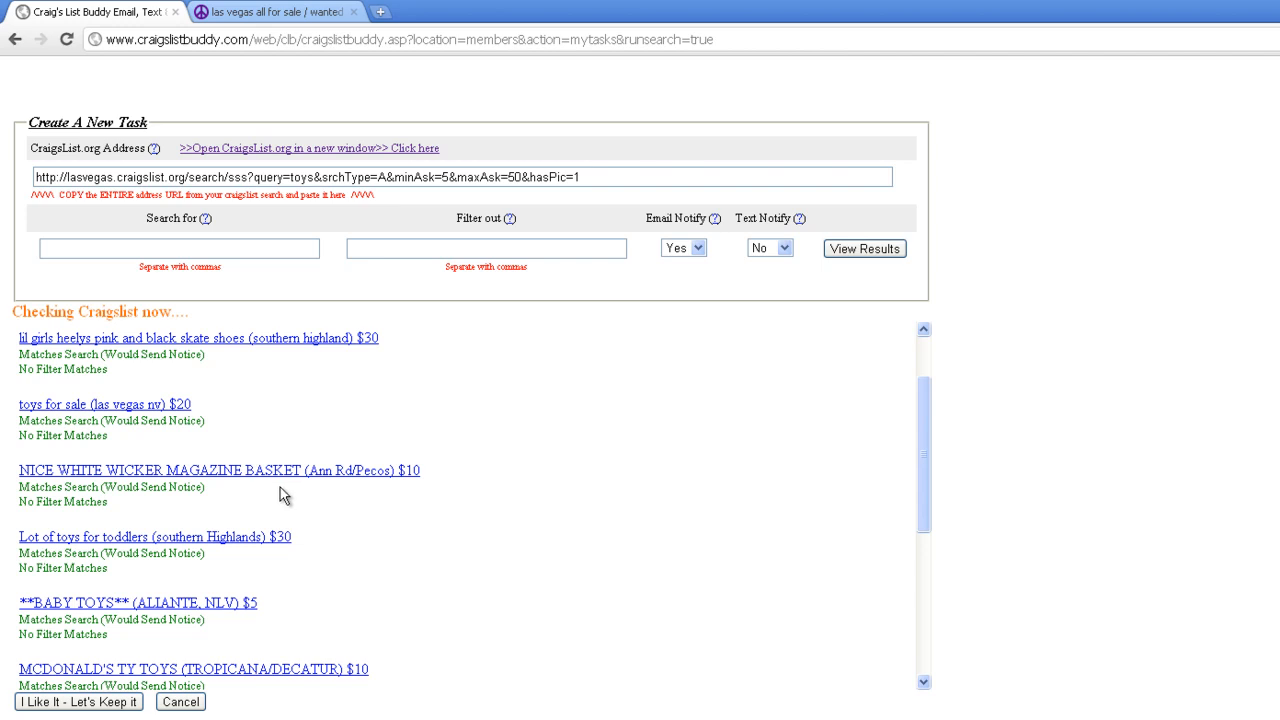
Step: Filter out 'basket' and scroll the rerun results to the flagged wicker basket
{"action": "type", "text": "b"}
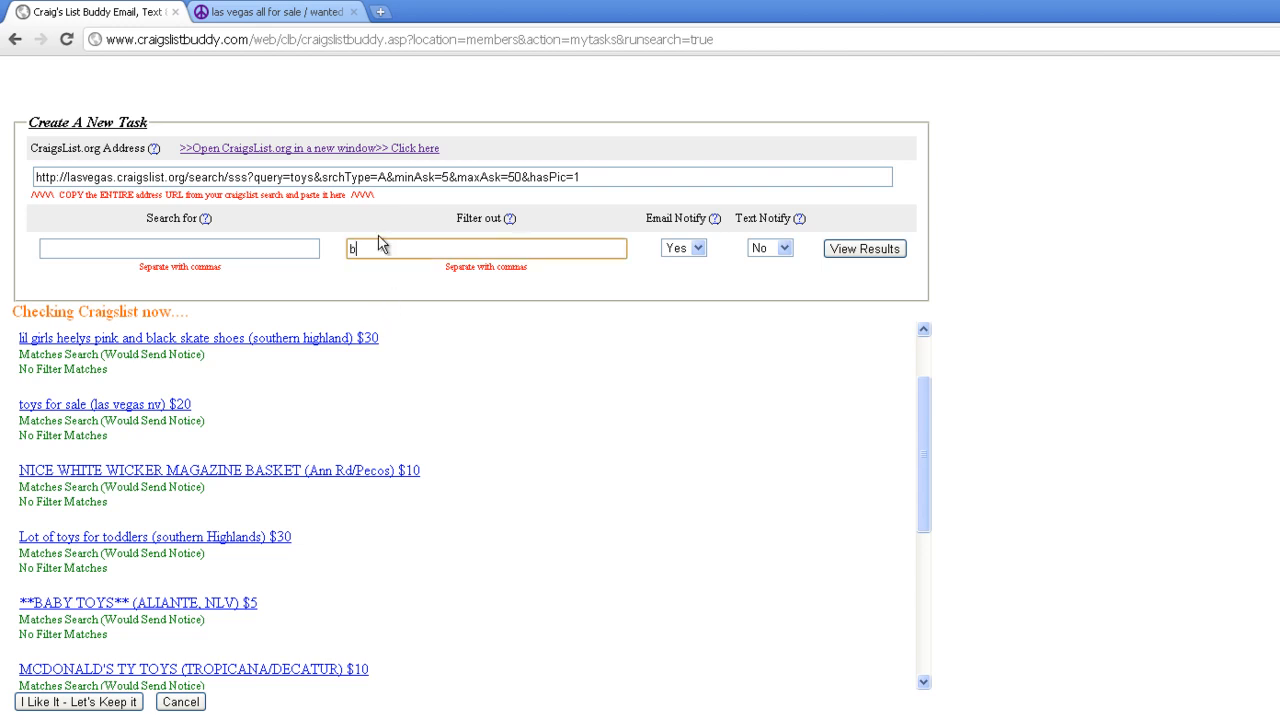
{"action": "type", "text": "asket"}
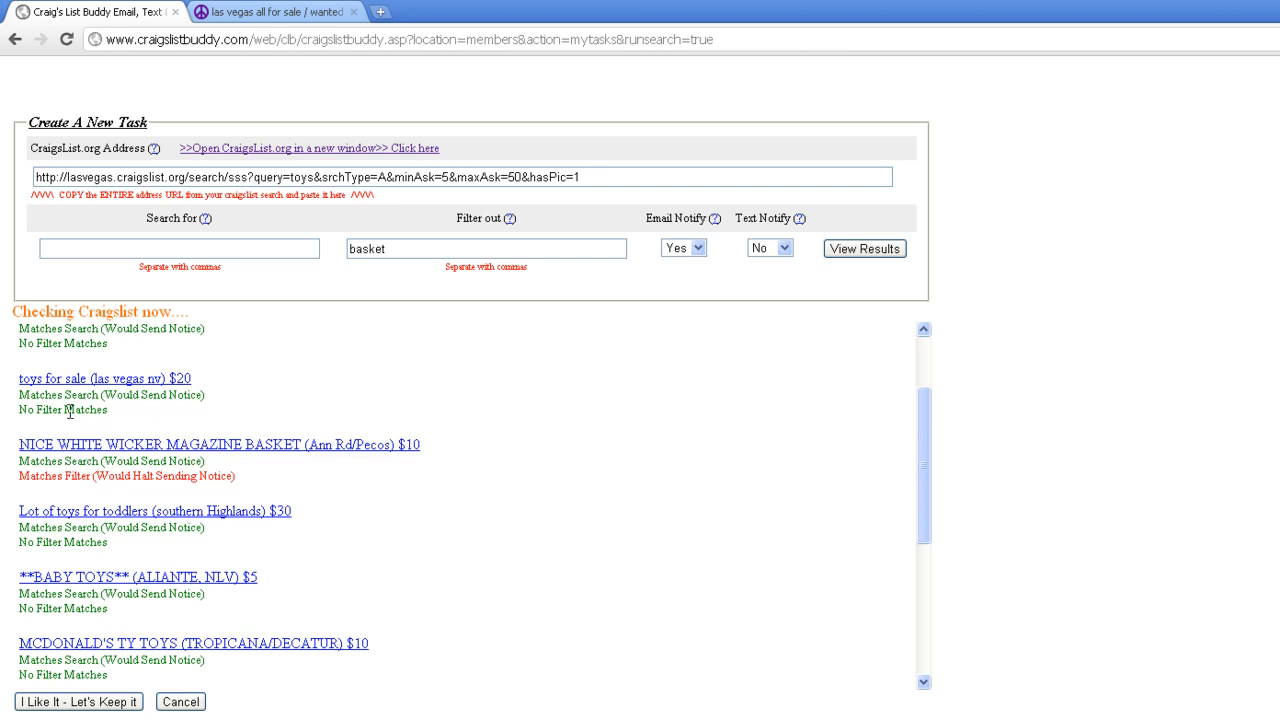
{"action": "mouse_move", "coordinate": [290, 468]}
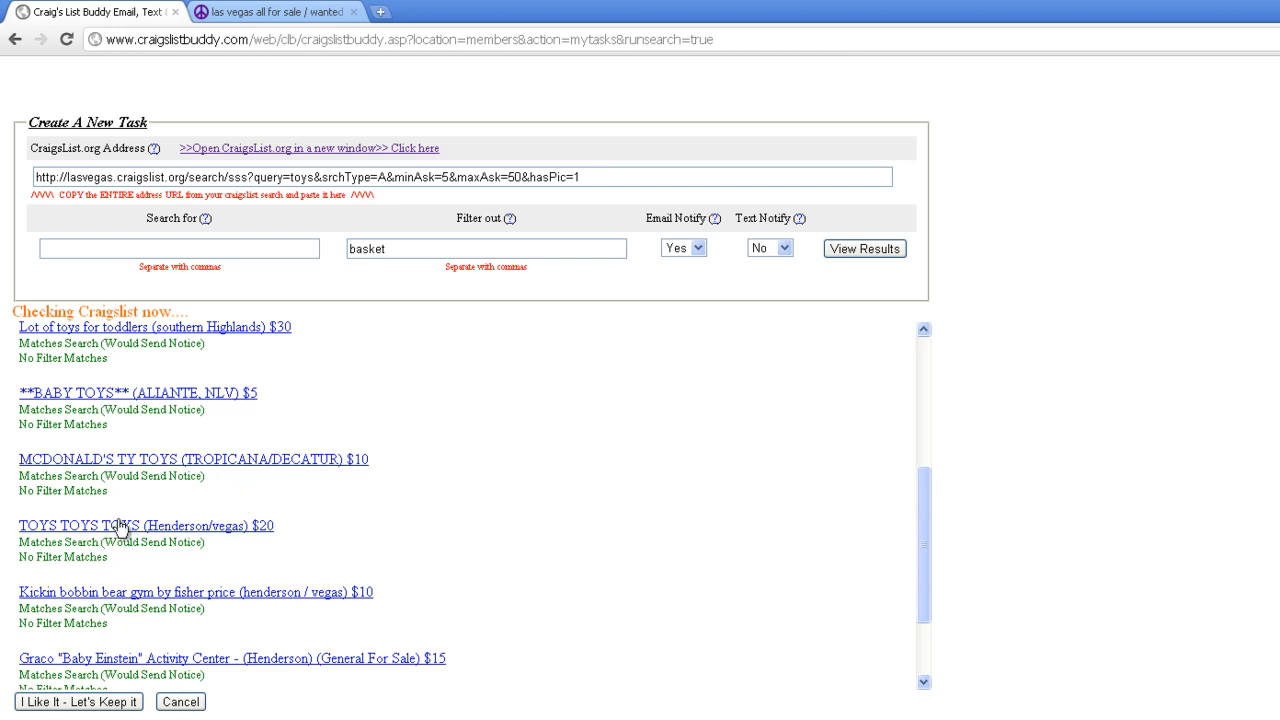
{"action": "scroll", "scroll_direction": "down", "scroll_amount": 3}
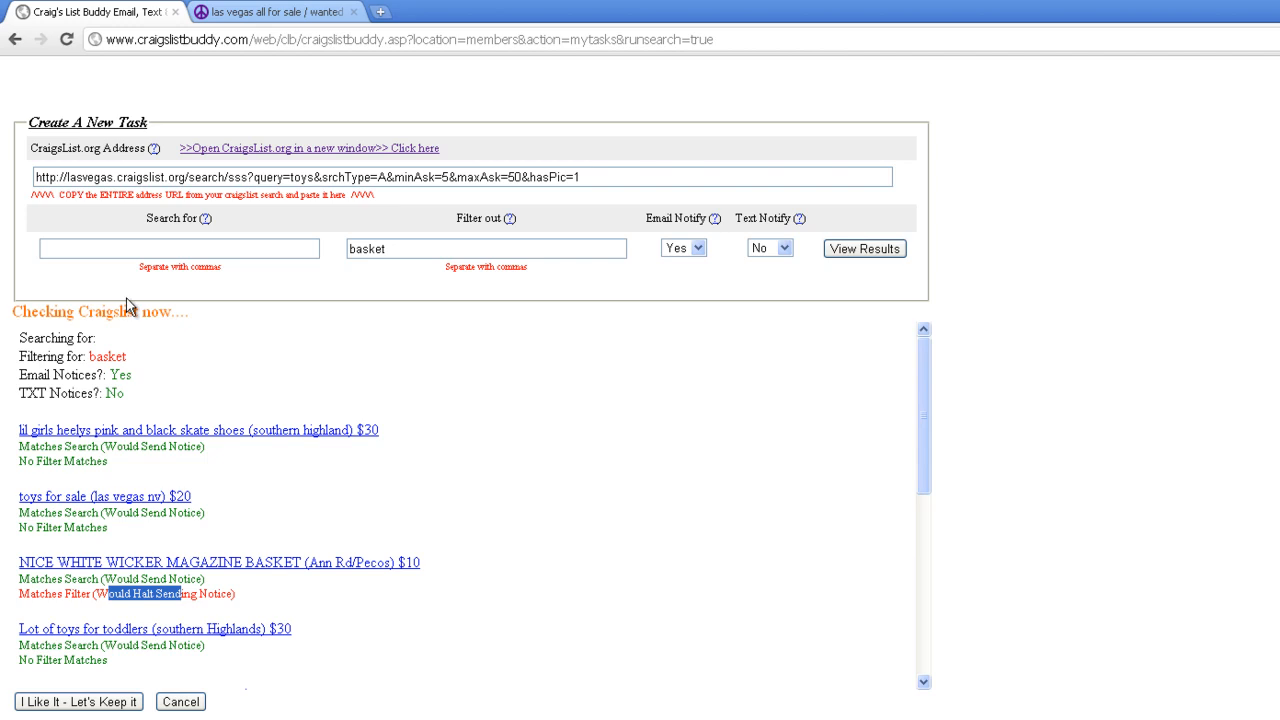
{"action": "scroll", "scroll_direction": "down", "scroll_amount": 3}
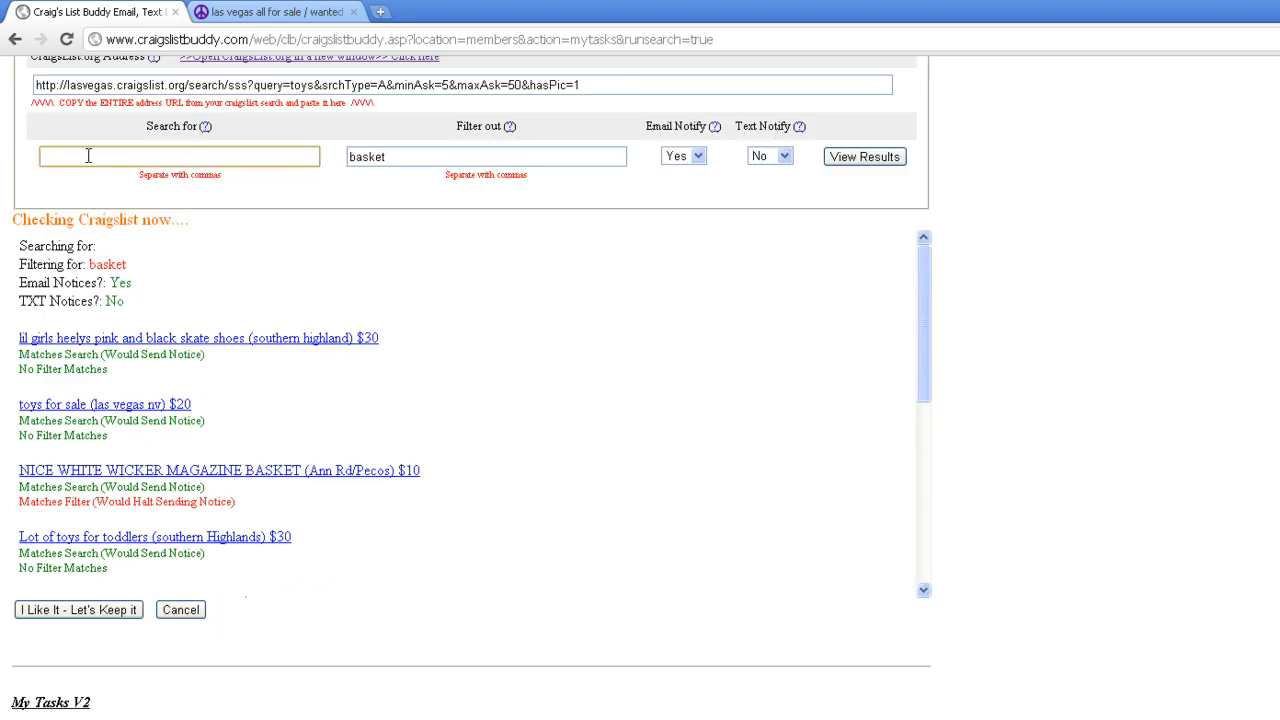
{"action": "type", "text": "baby"}
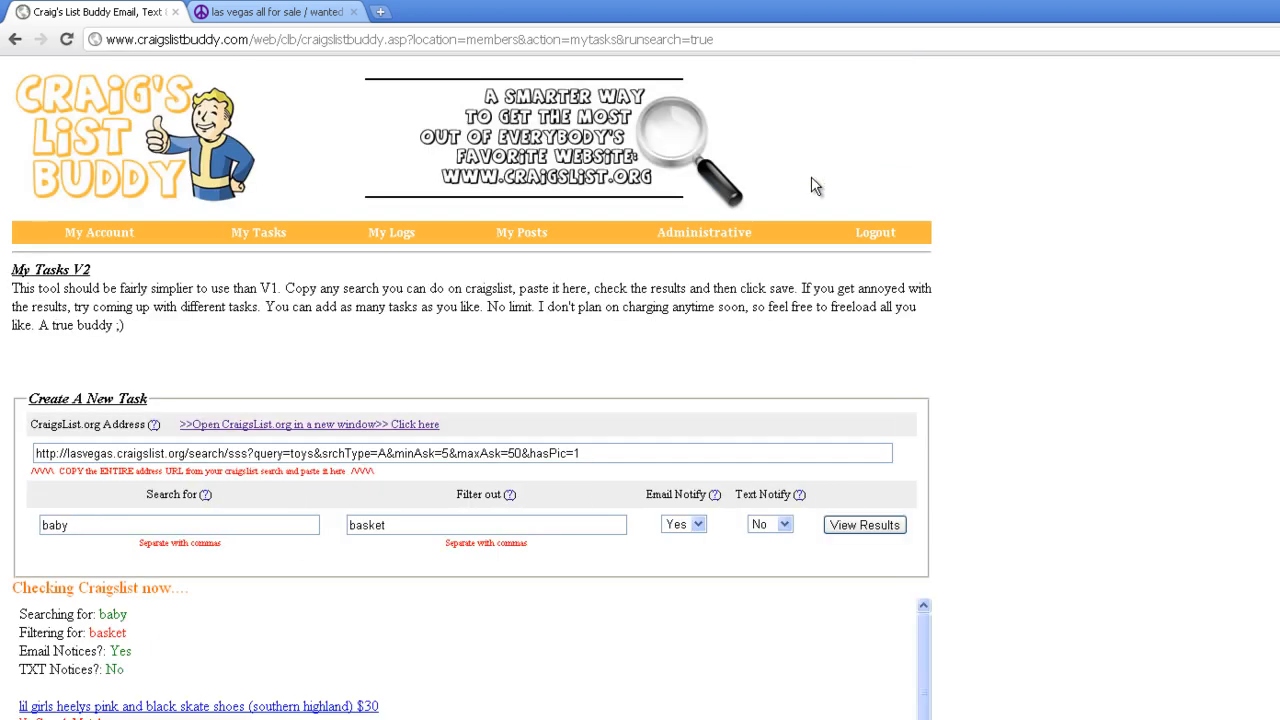
{"action": "scroll", "scroll_direction": "down", "scroll_amount": 3}
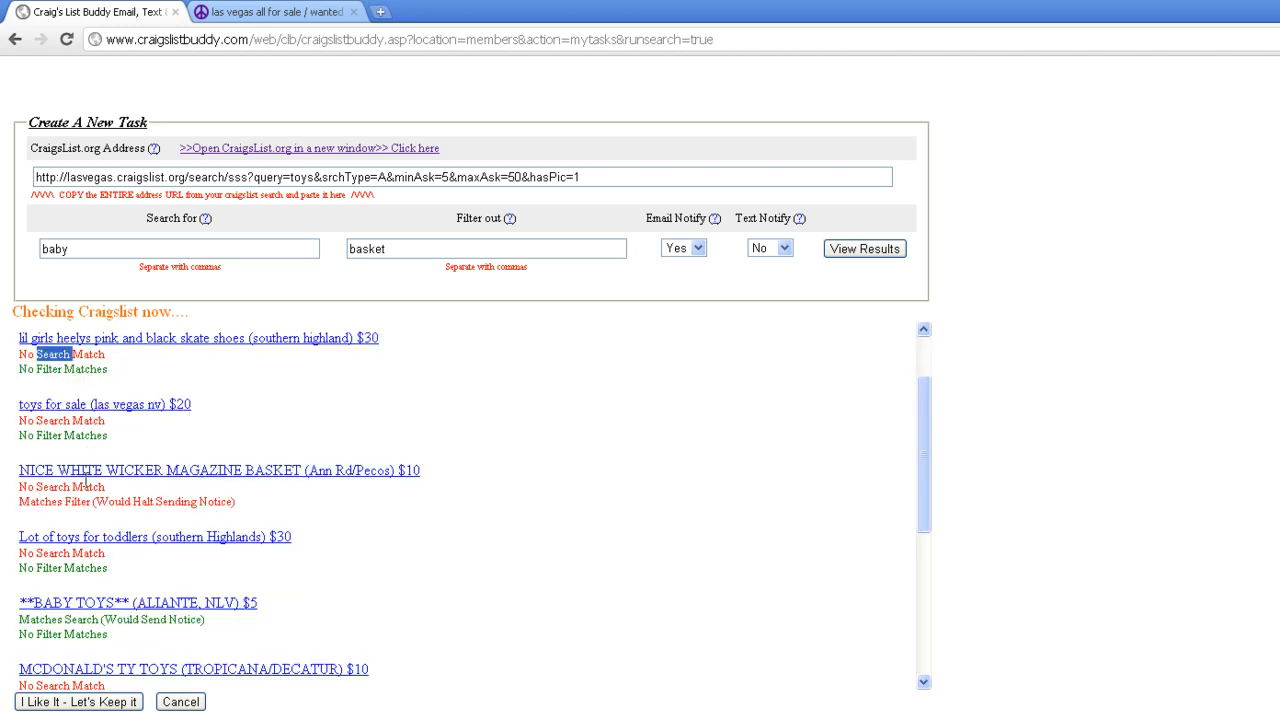
{"action": "scroll", "scroll_direction": "down", "scroll_amount": 3}
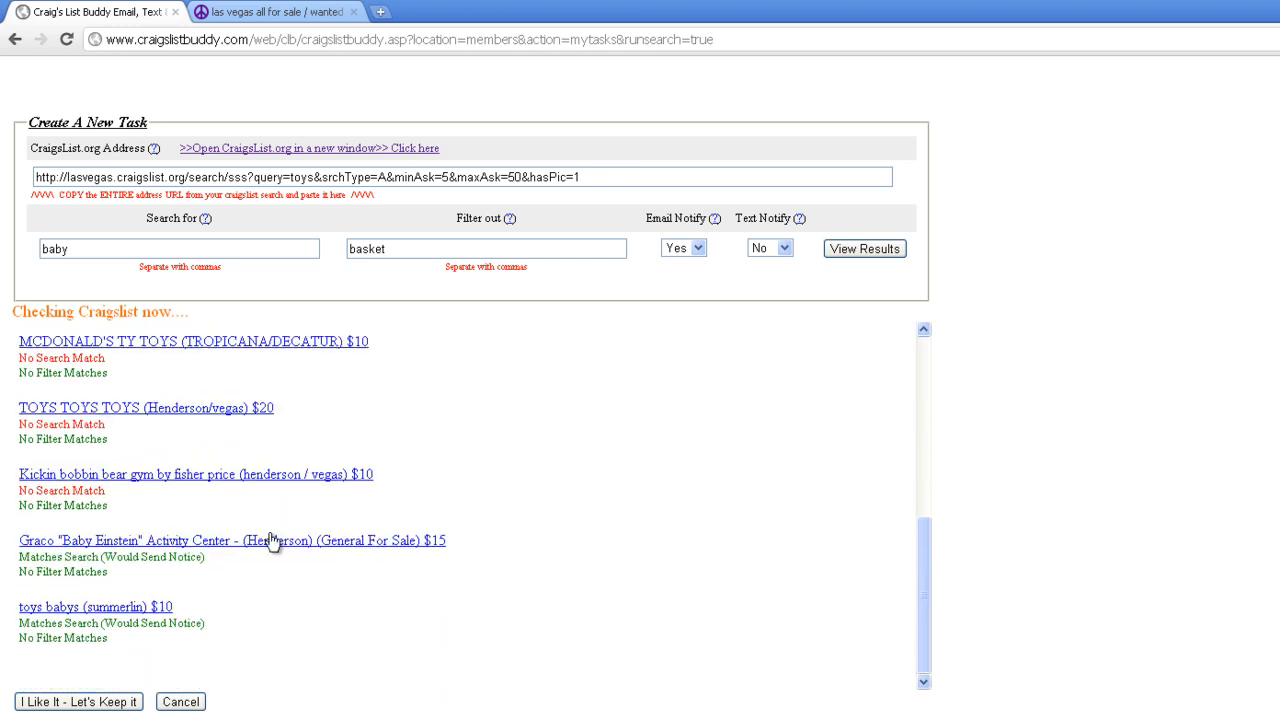
{"action": "scroll", "scroll_direction": "down", "scroll_amount": 3}
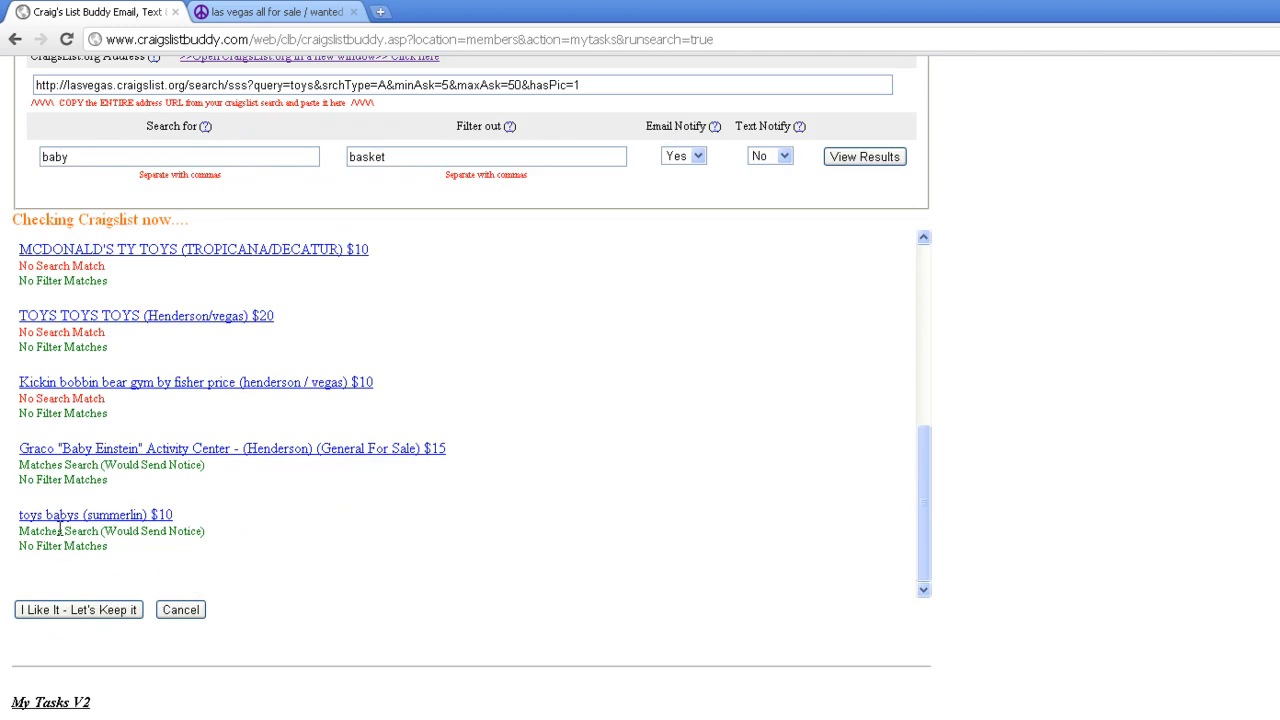
{"action": "mouse_move", "coordinate": [162, 484]}
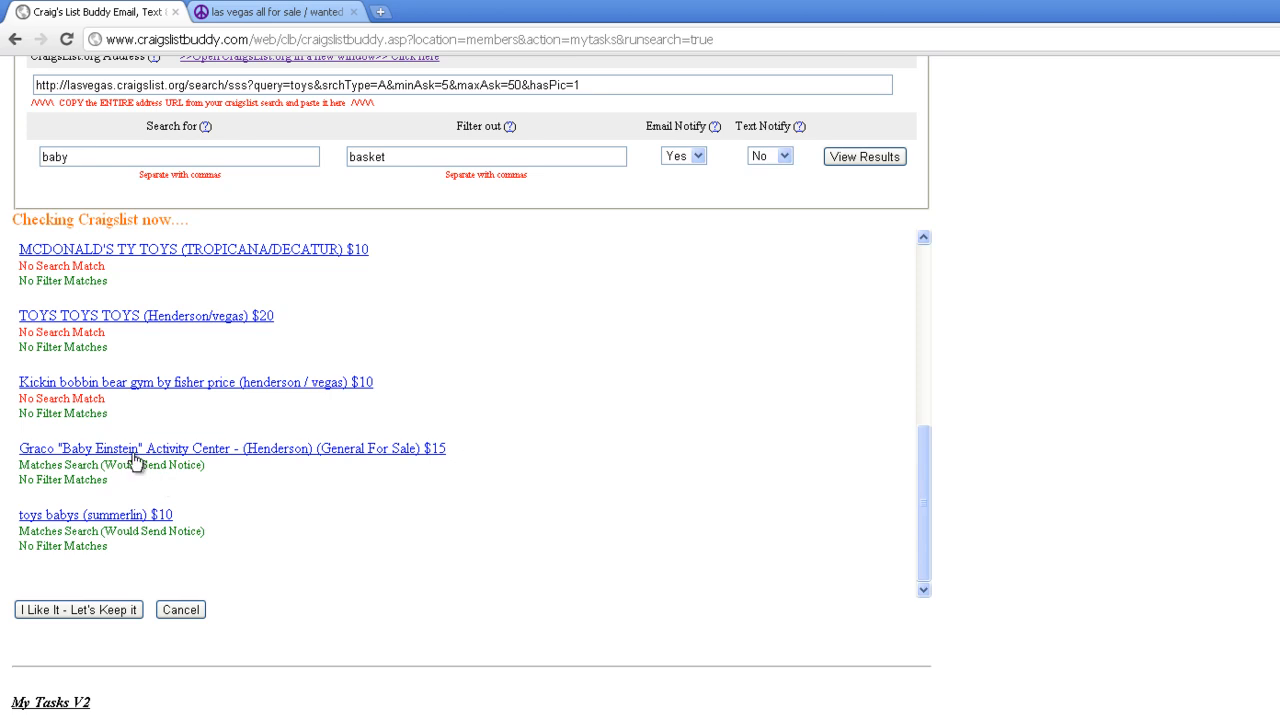
{"action": "mouse_move", "coordinate": [205, 503]}
{"action": "type", "text": ","}
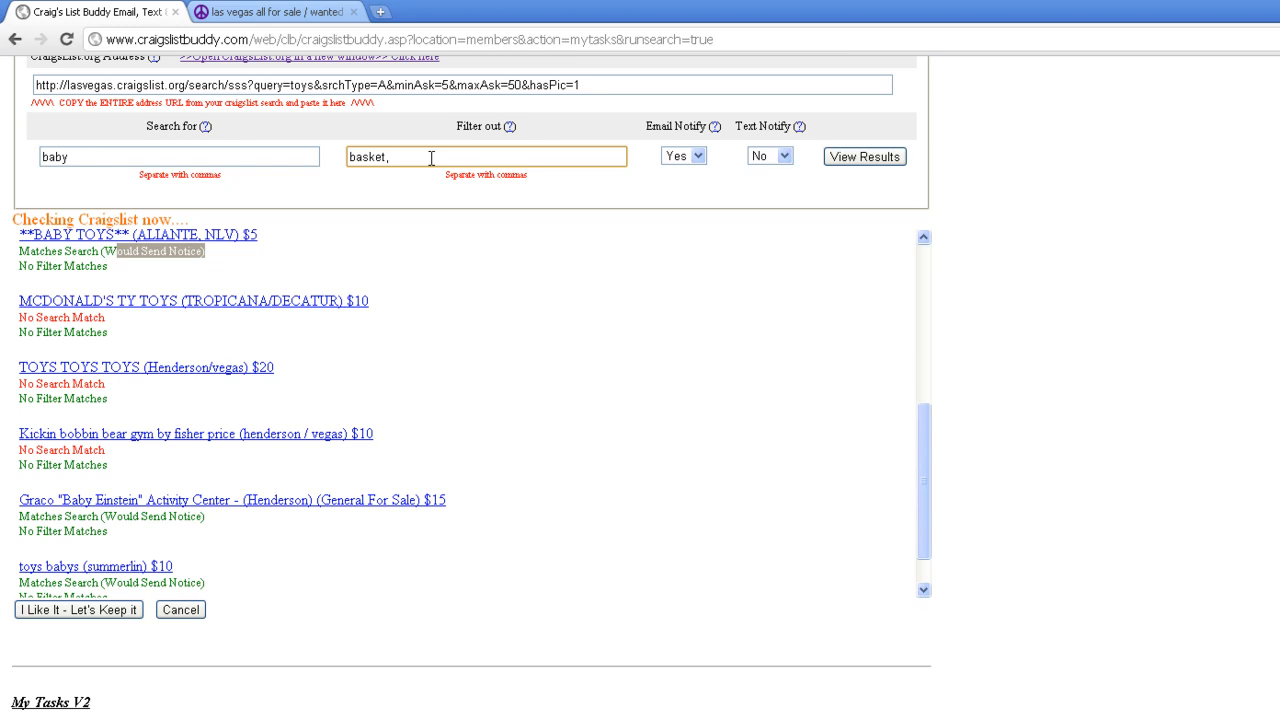
Step: Add 'einstein' to the filter and scroll to the flagged Baby Einstein listing
{"action": "type", "text": "einstein"}
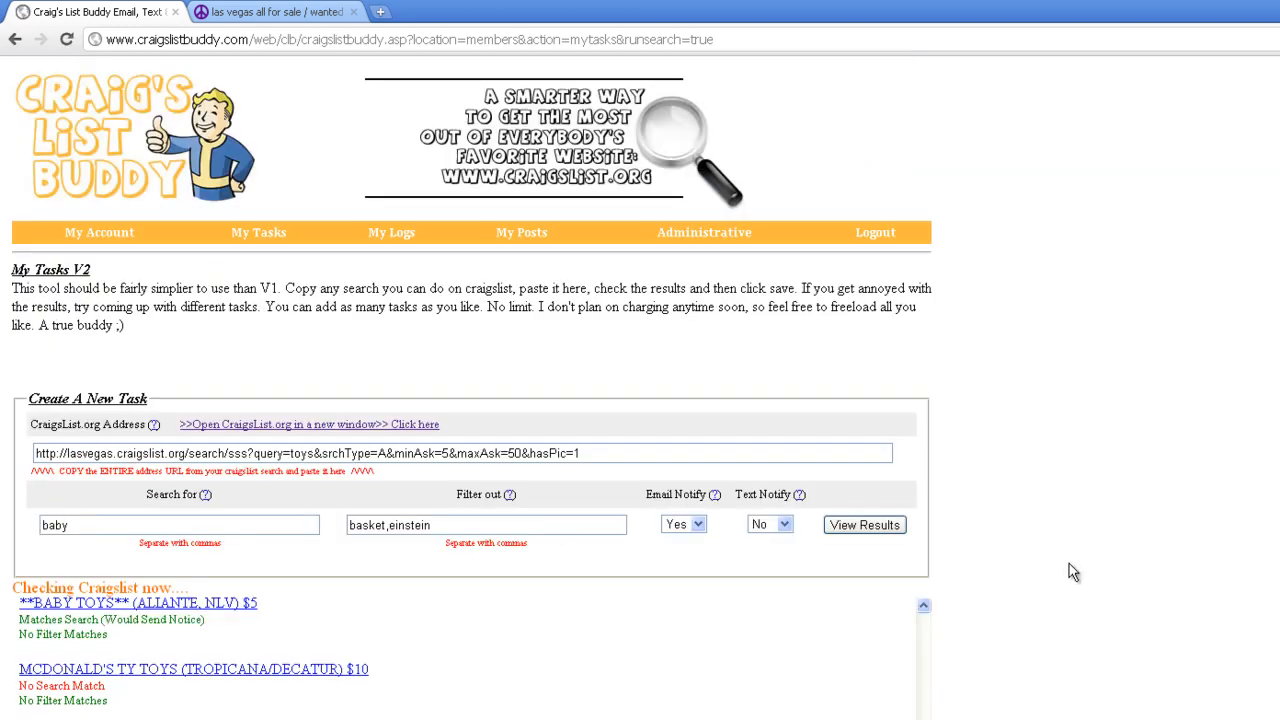
{"action": "scroll", "scroll_direction": "down", "scroll_amount": 3}
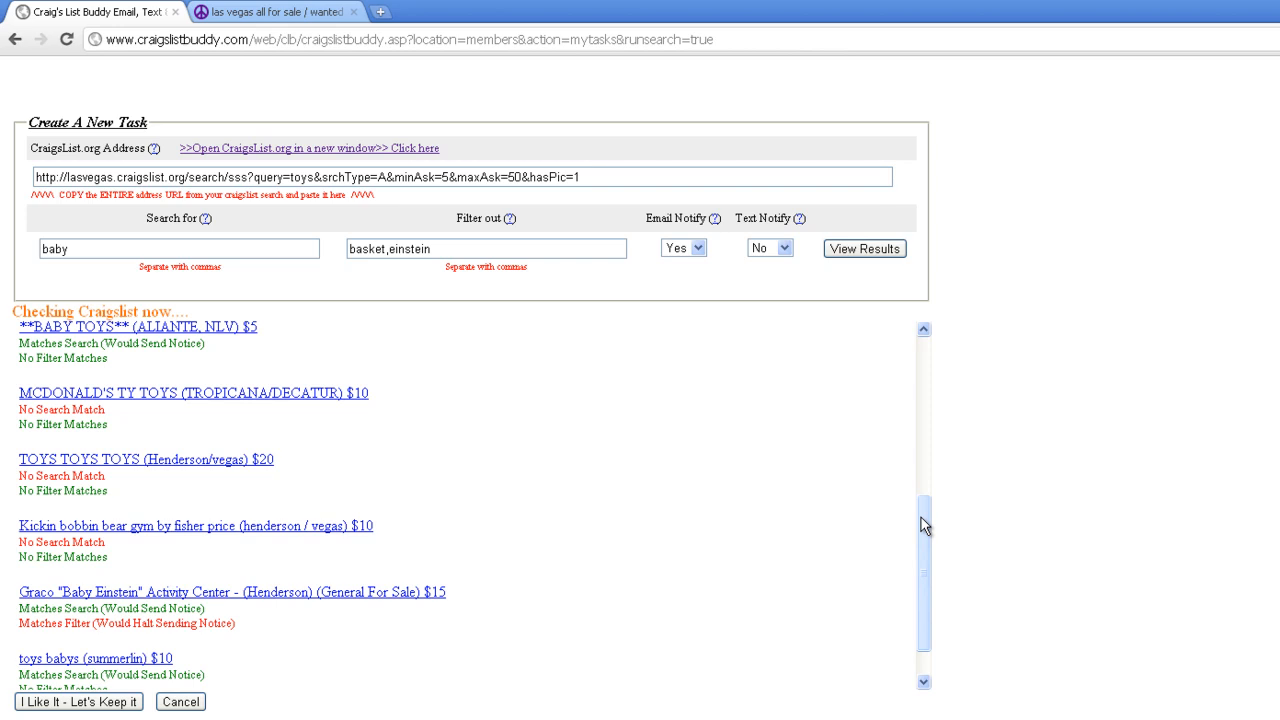
{"action": "scroll", "scroll_direction": "down", "scroll_amount": 3}
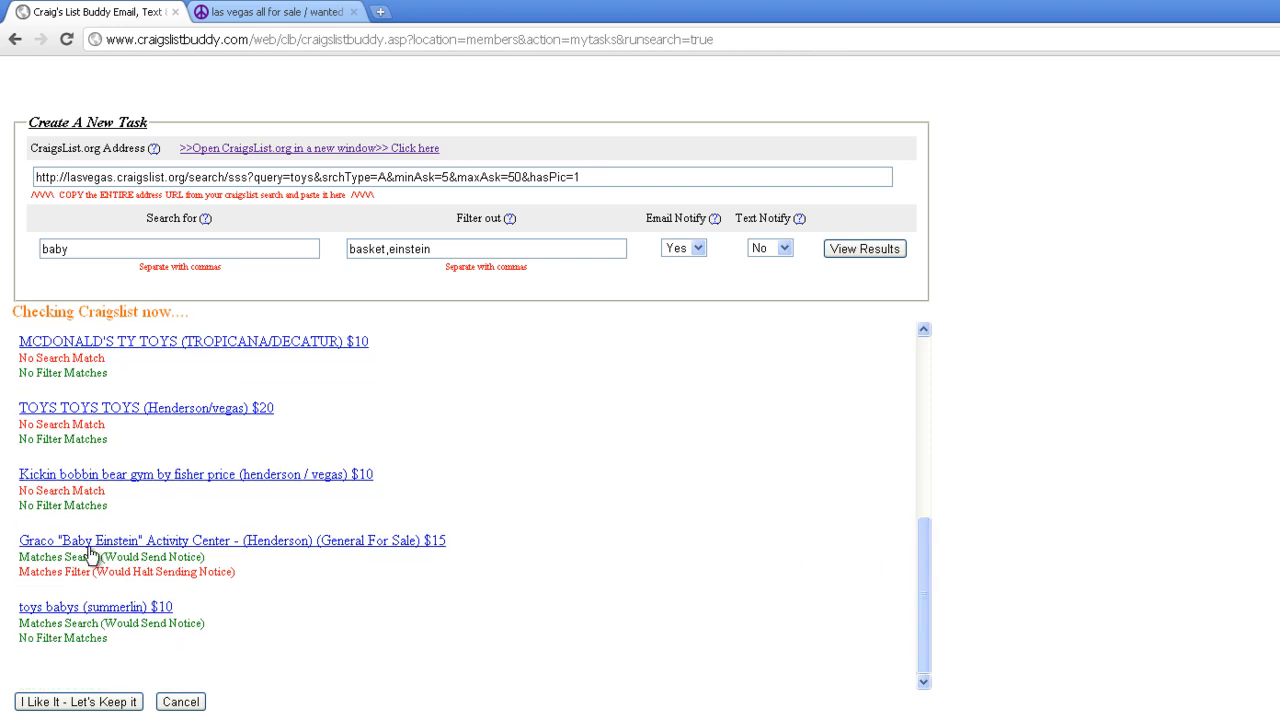
{"action": "mouse_move", "coordinate": [160, 610]}
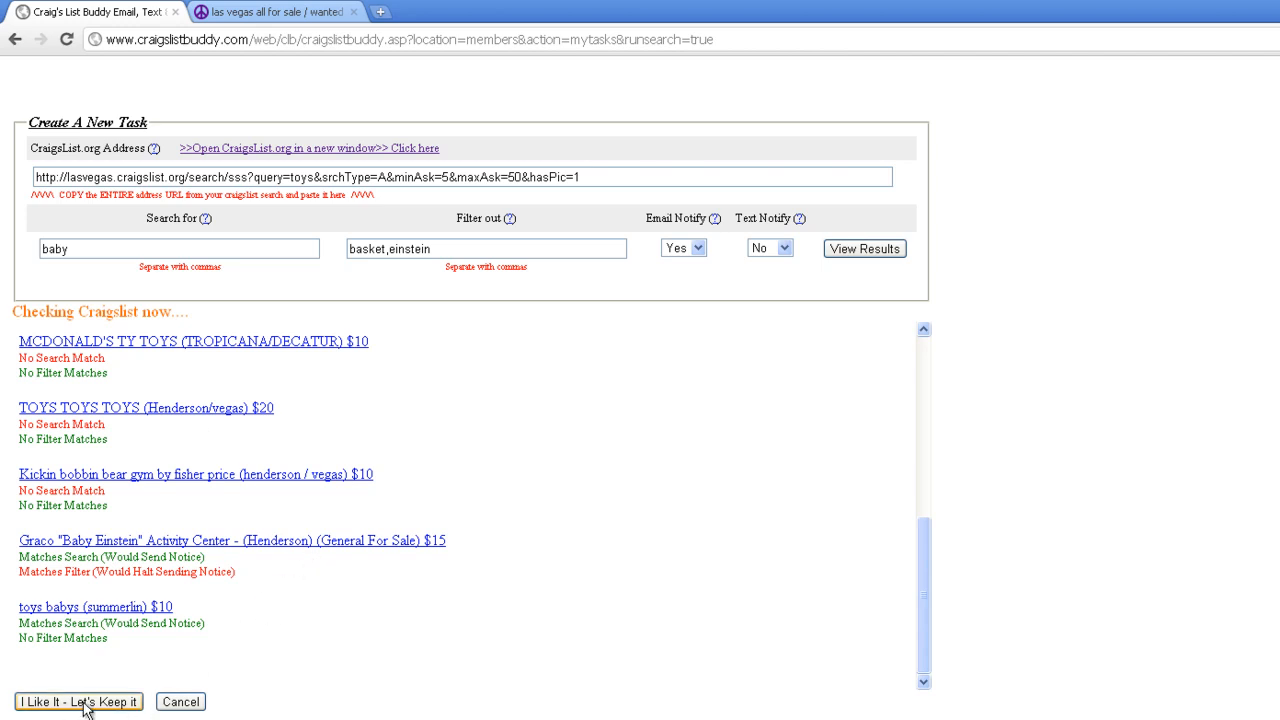
Step: Keep the tested search as Task #1 and scroll to review it
{"action": "left_click", "coordinate": [78, 701]}
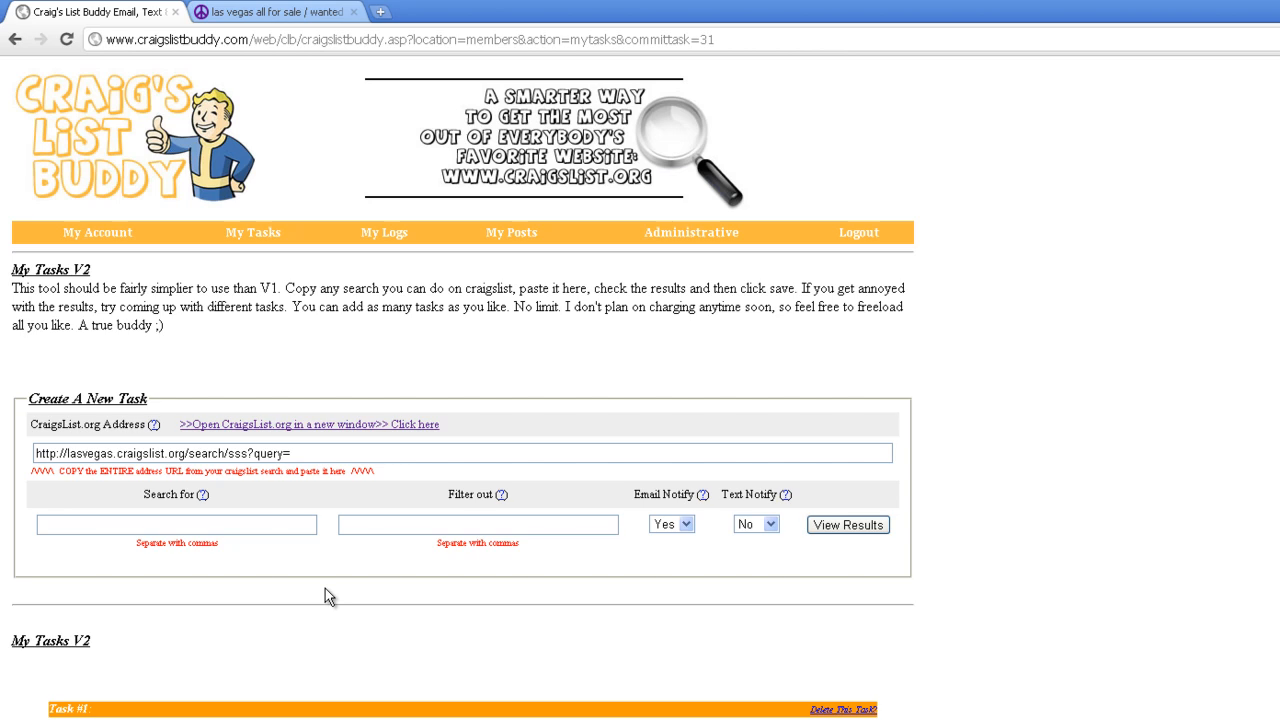
{"action": "scroll", "scroll_direction": "down", "scroll_amount": 3}
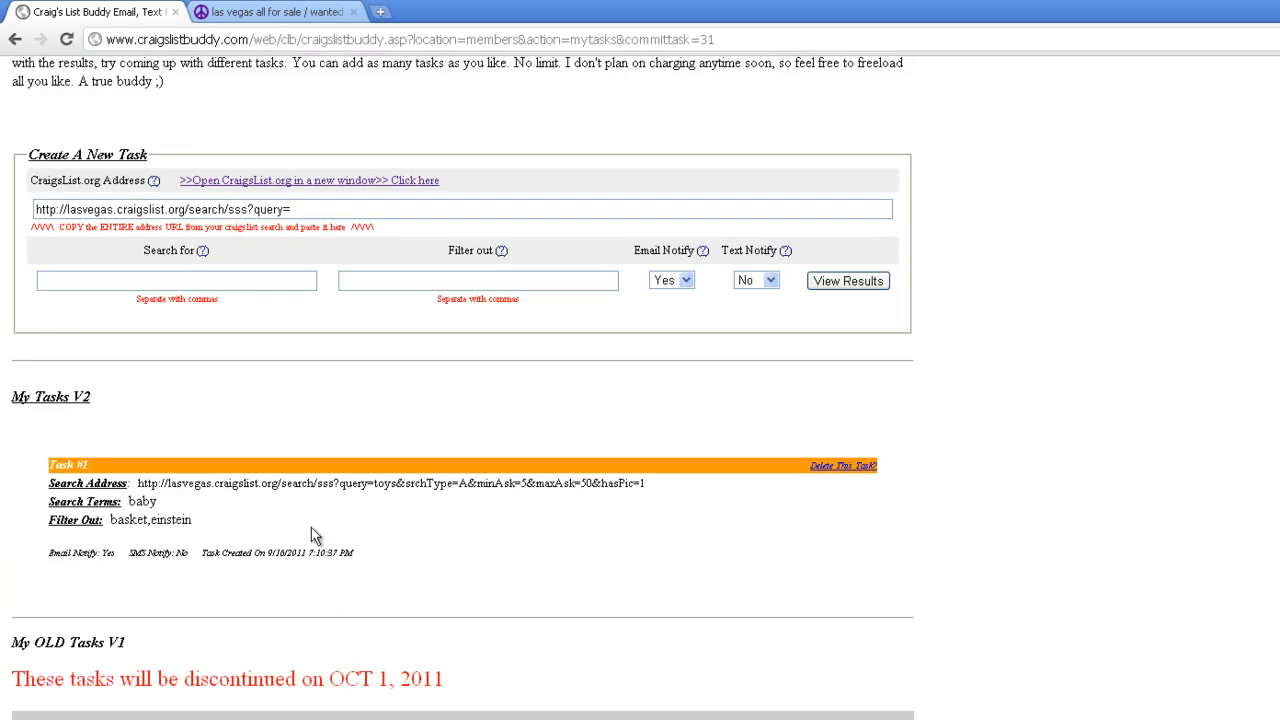
{"action": "mouse_move", "coordinate": [632, 498]}
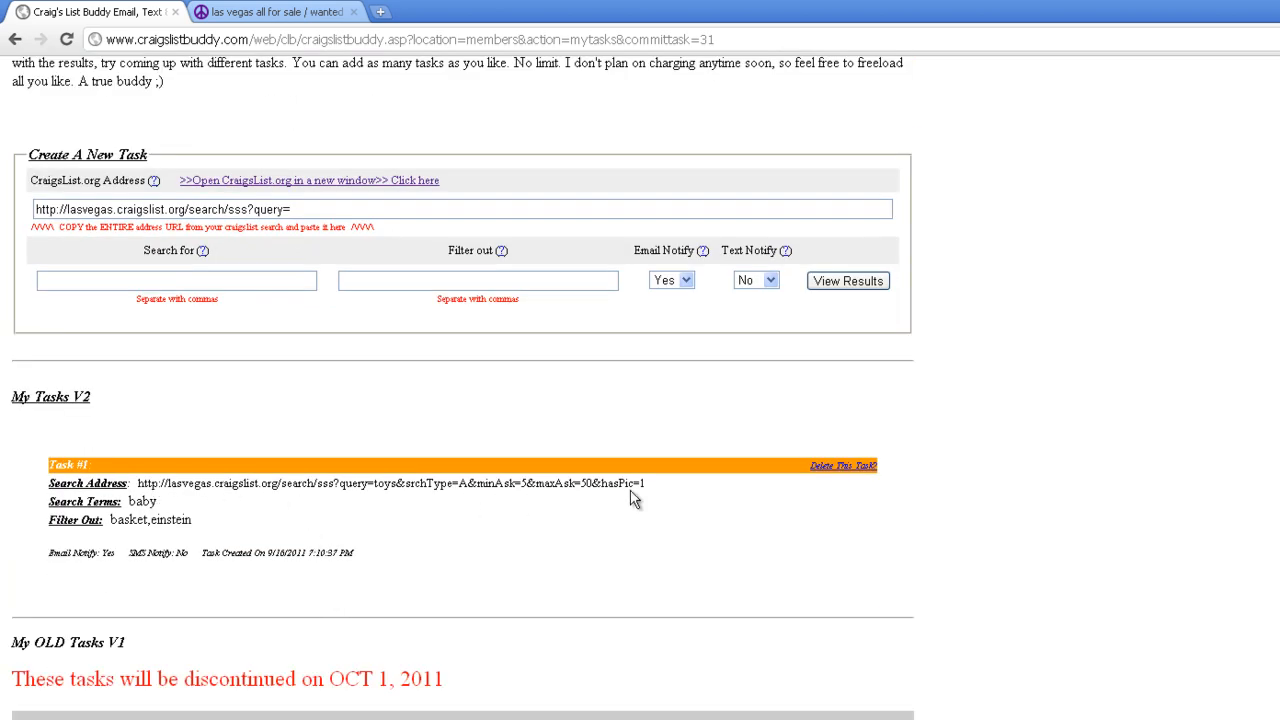
{"action": "mouse_move", "coordinate": [155, 523]}
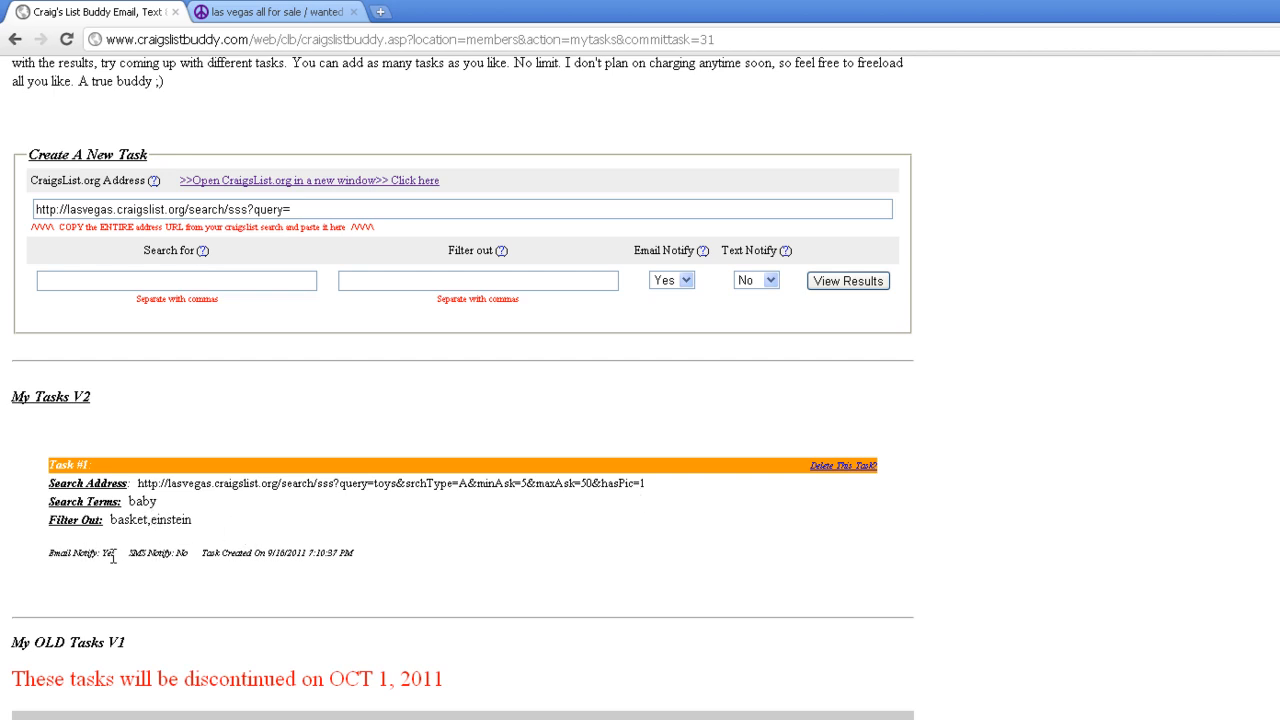
{"action": "mouse_move", "coordinate": [263, 547]}
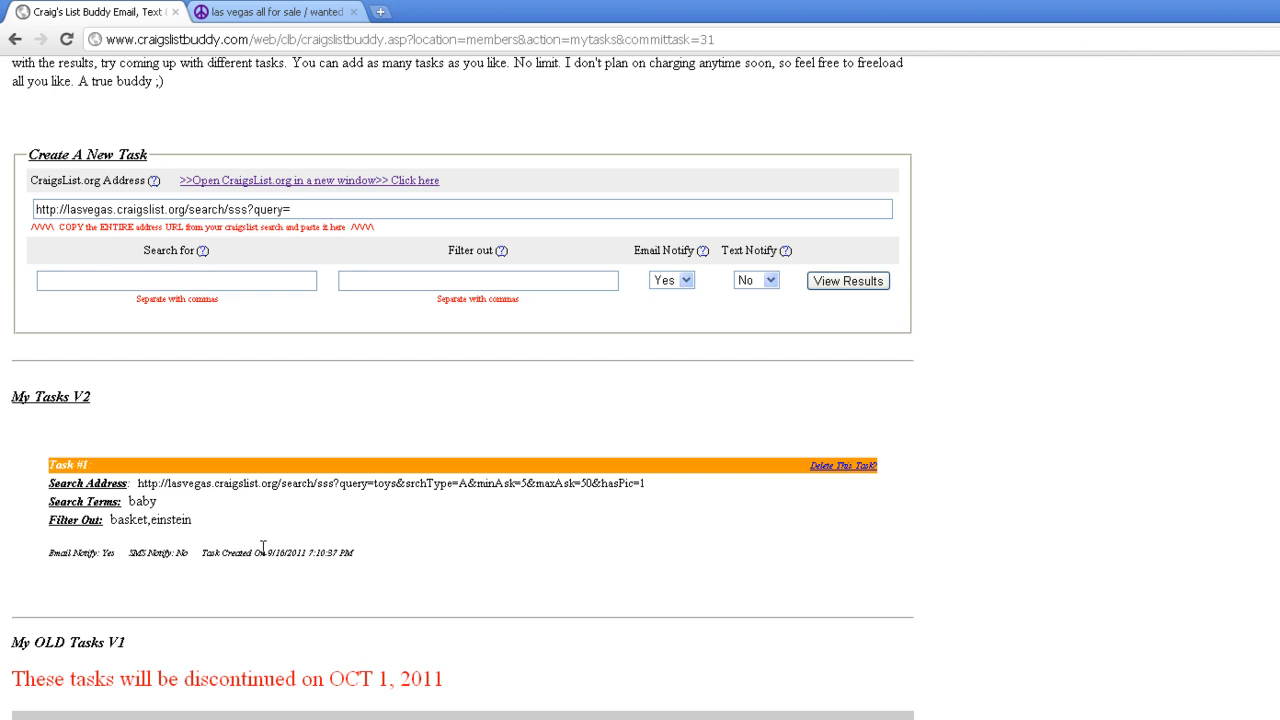
{"action": "mouse_move", "coordinate": [358, 562]}
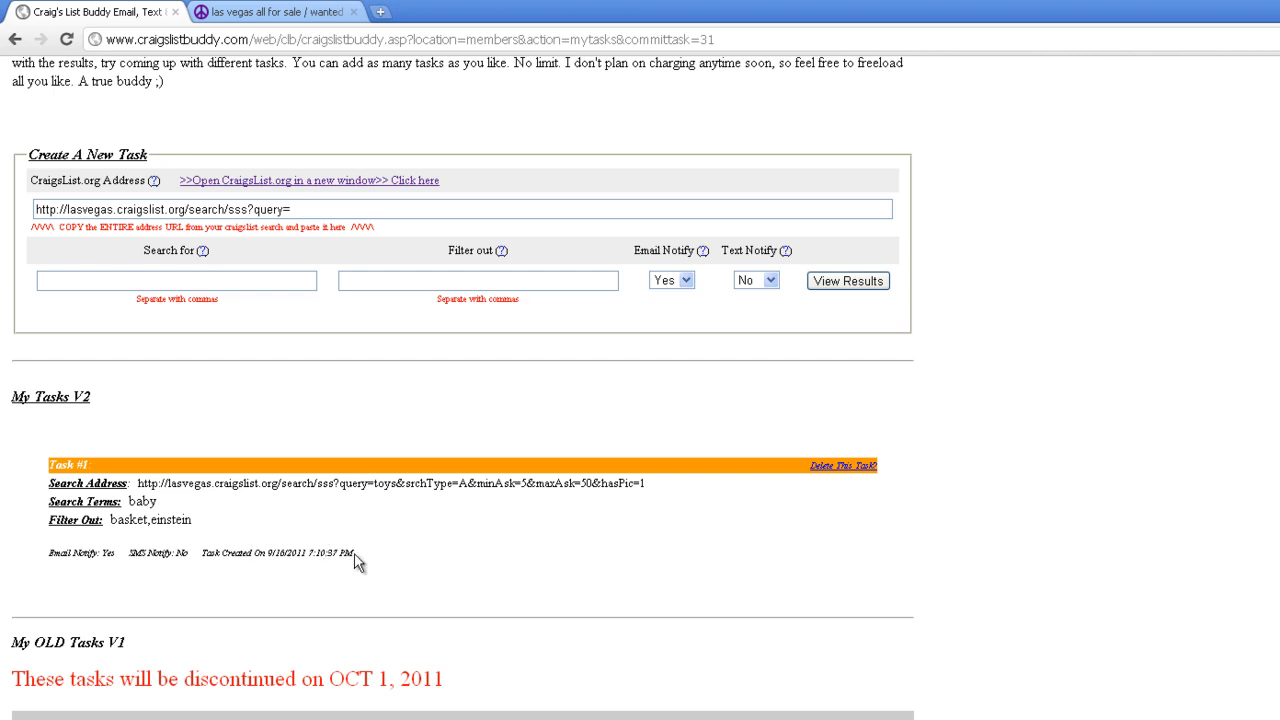
{"action": "mouse_move", "coordinate": [533, 499]}
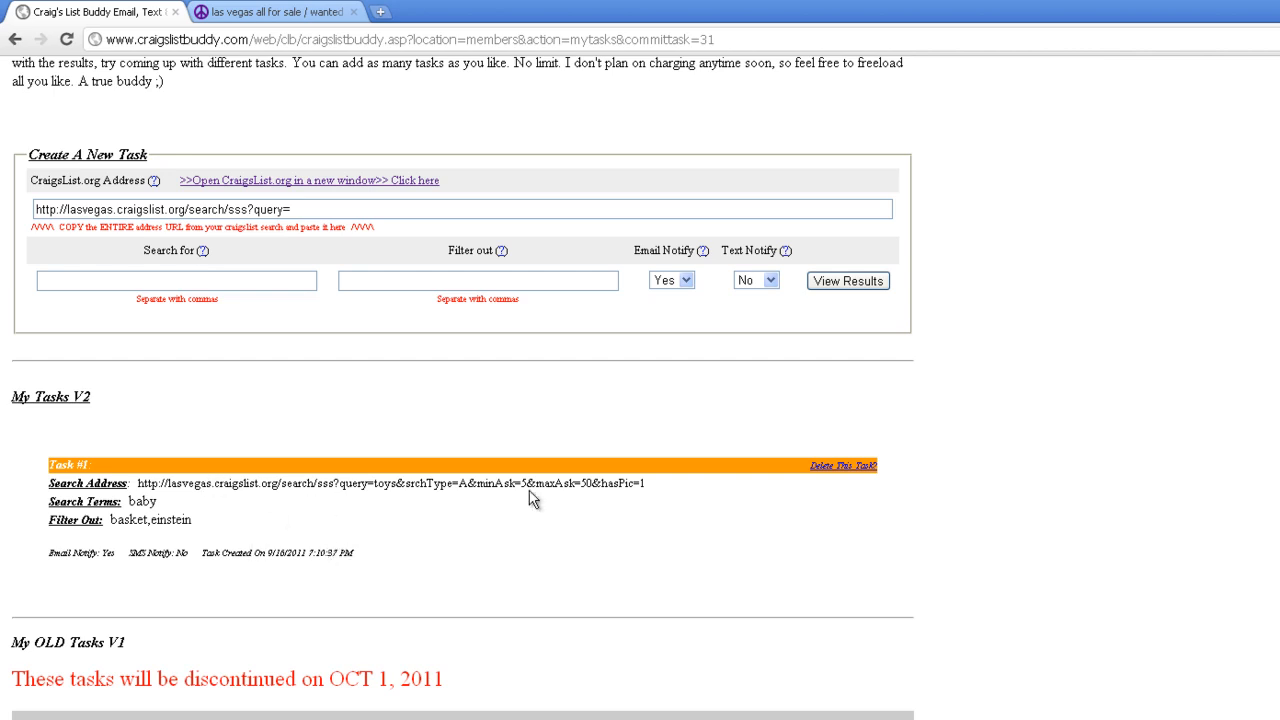
{"action": "mouse_move", "coordinate": [840, 466]}
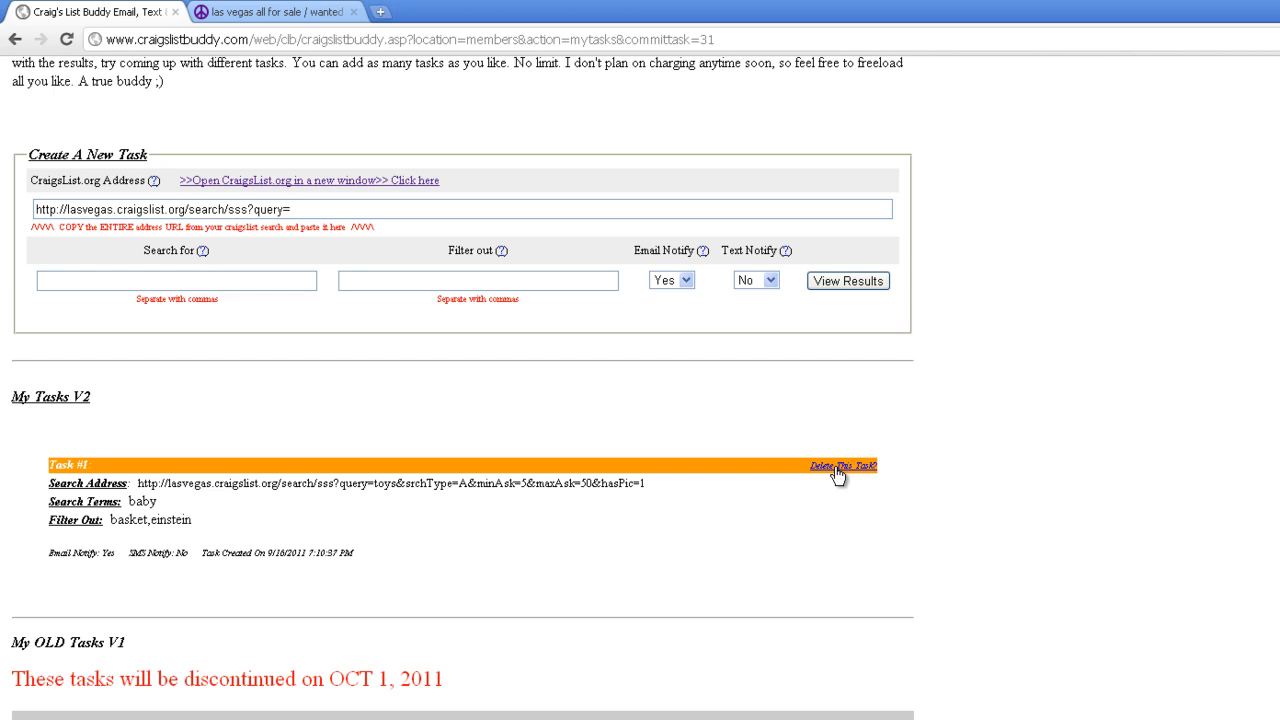
{"action": "mouse_move", "coordinate": [373, 510]}
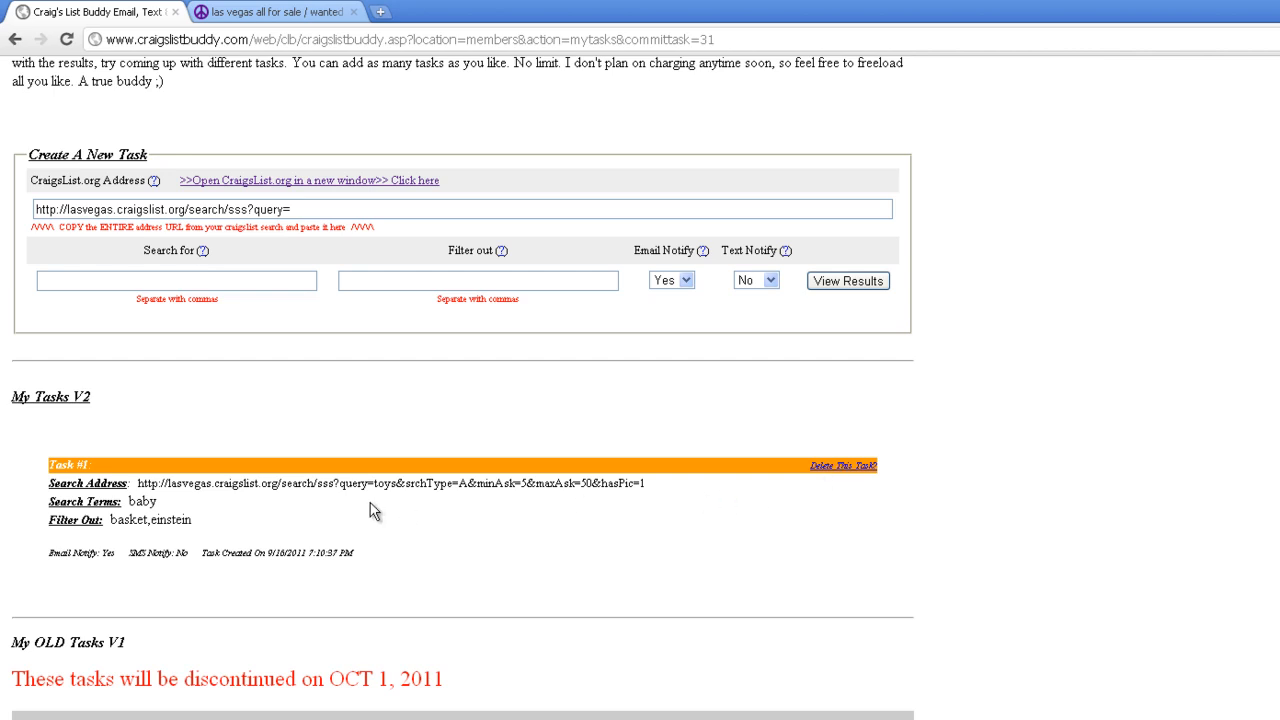
{"action": "mouse_move", "coordinate": [148, 510]}
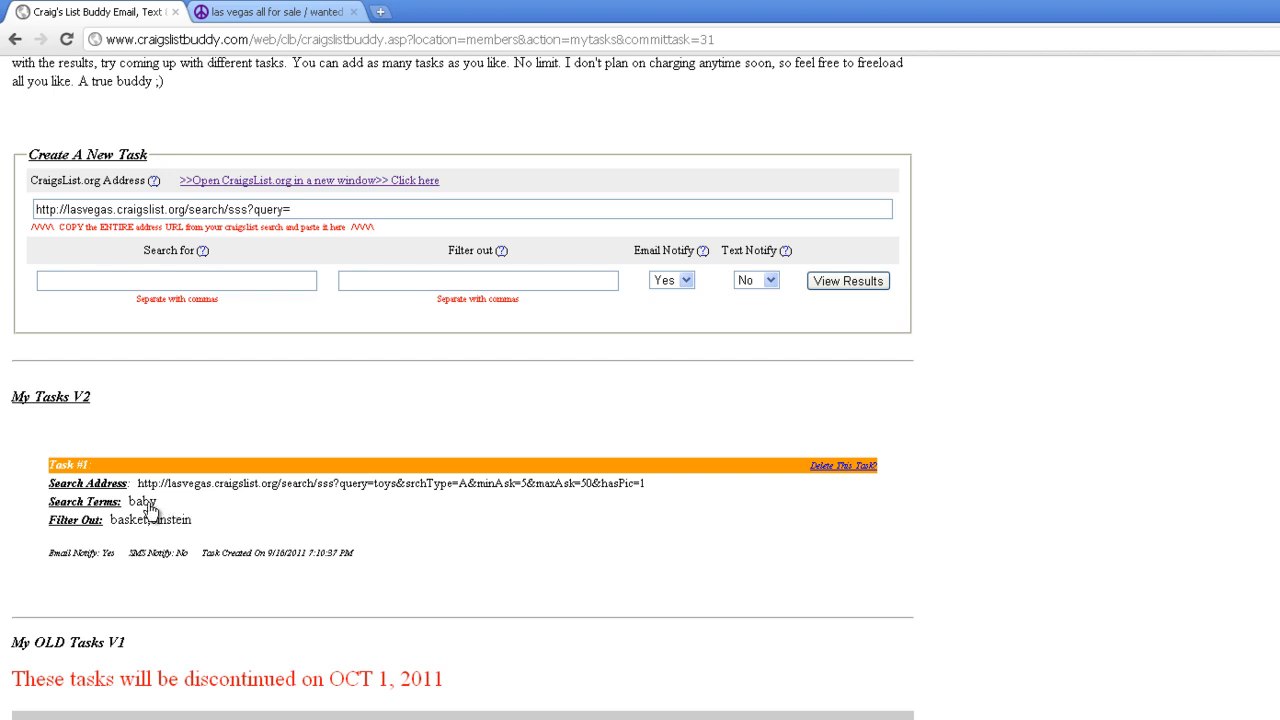
{"action": "mouse_move", "coordinate": [150, 525]}
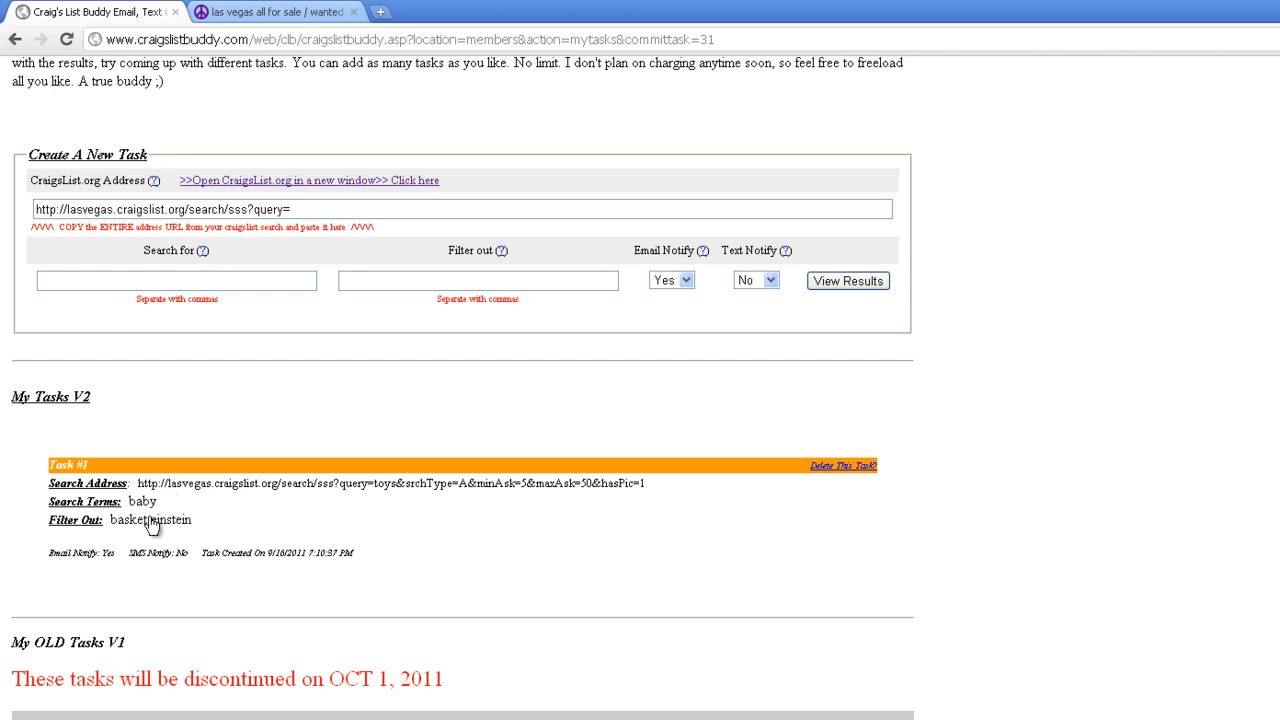
Step: Edit Task #1's search terms to read 'baby,tots'
{"action": "double_click", "coordinate": [142, 501]}
{"action": "type", "text": ","}
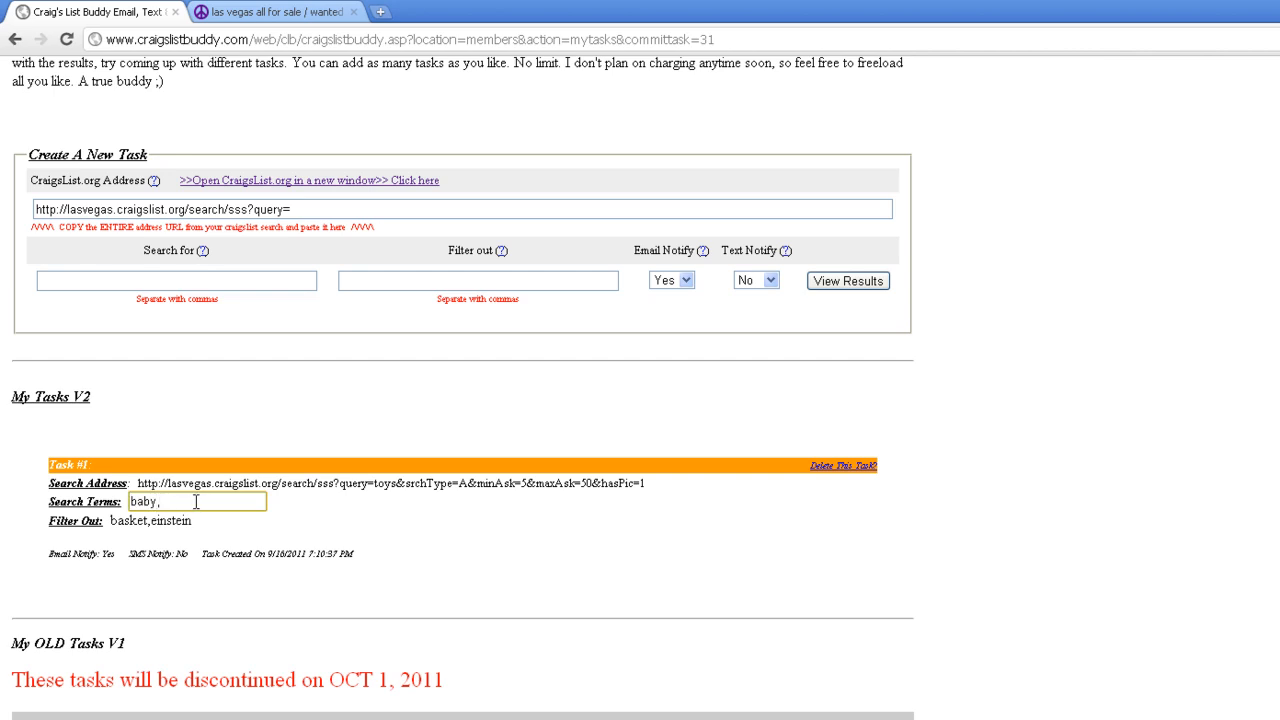
{"action": "type", "text": "tots"}
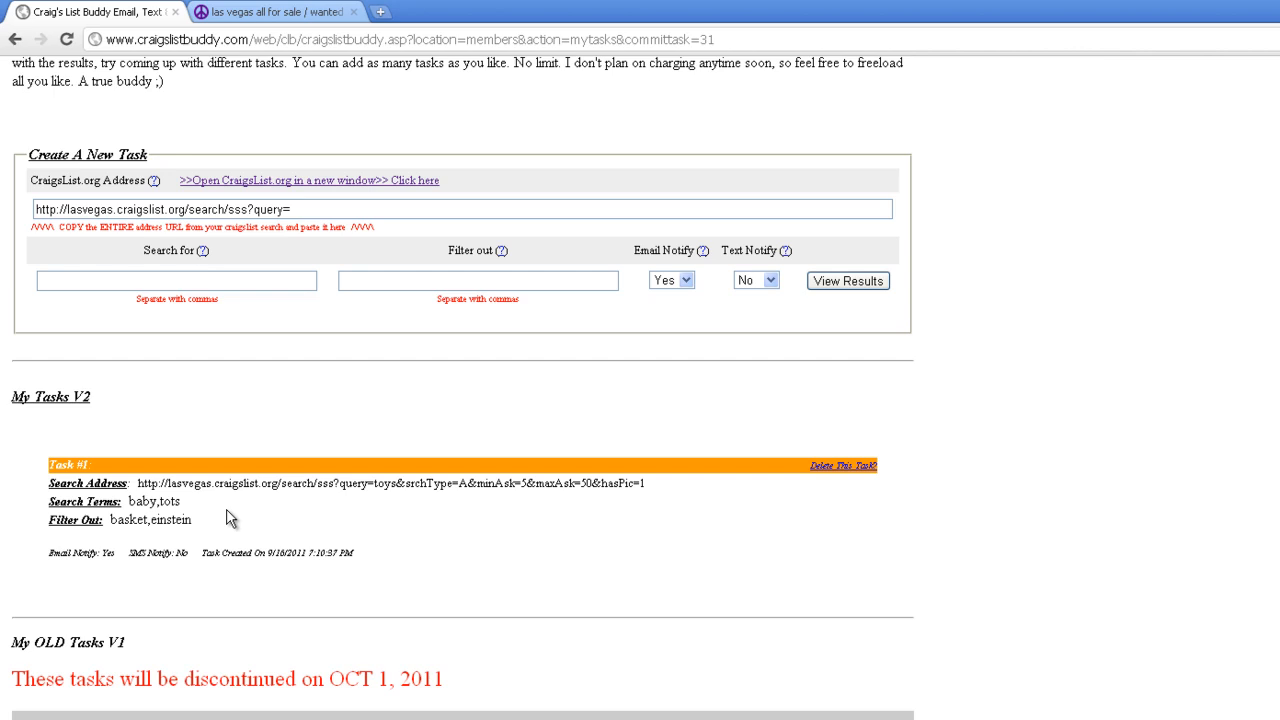
Step: Scroll to Task #1 and choose 'Delete This Task?'
{"action": "scroll", "scroll_direction": "up", "scroll_amount": 3}
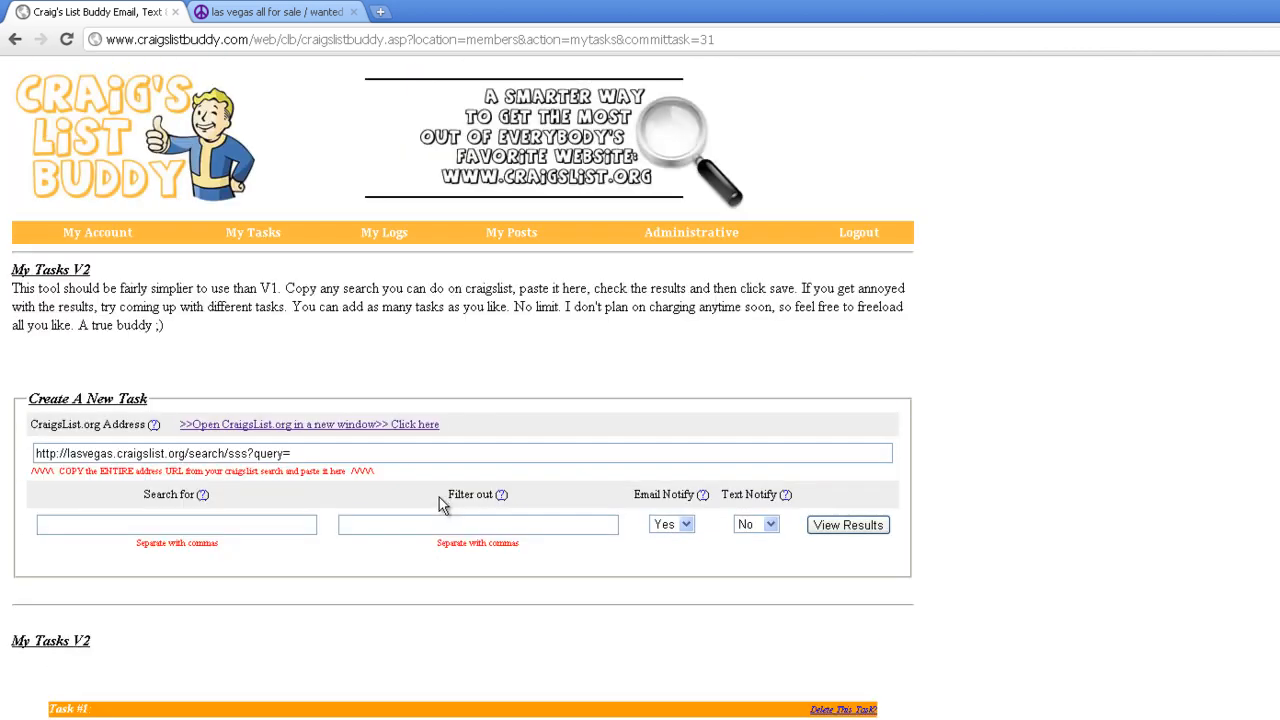
{"action": "scroll", "scroll_direction": "down", "scroll_amount": 3}
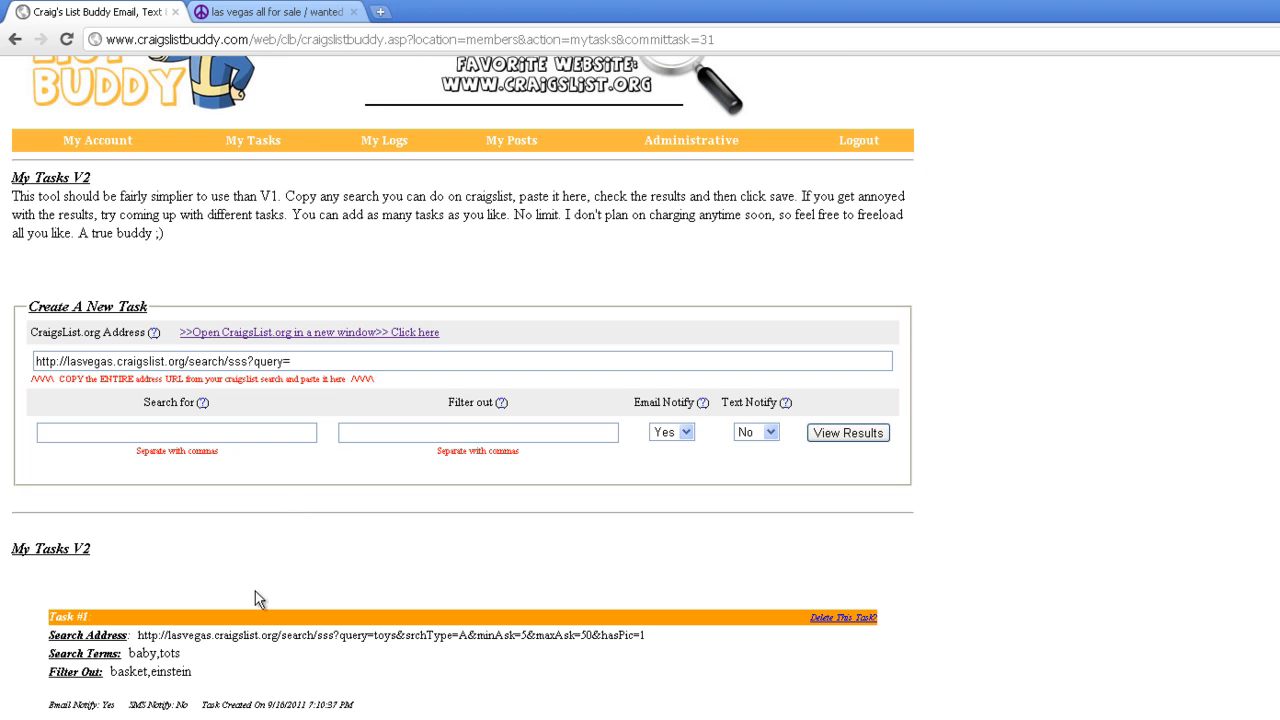
{"action": "mouse_move", "coordinate": [375, 640]}
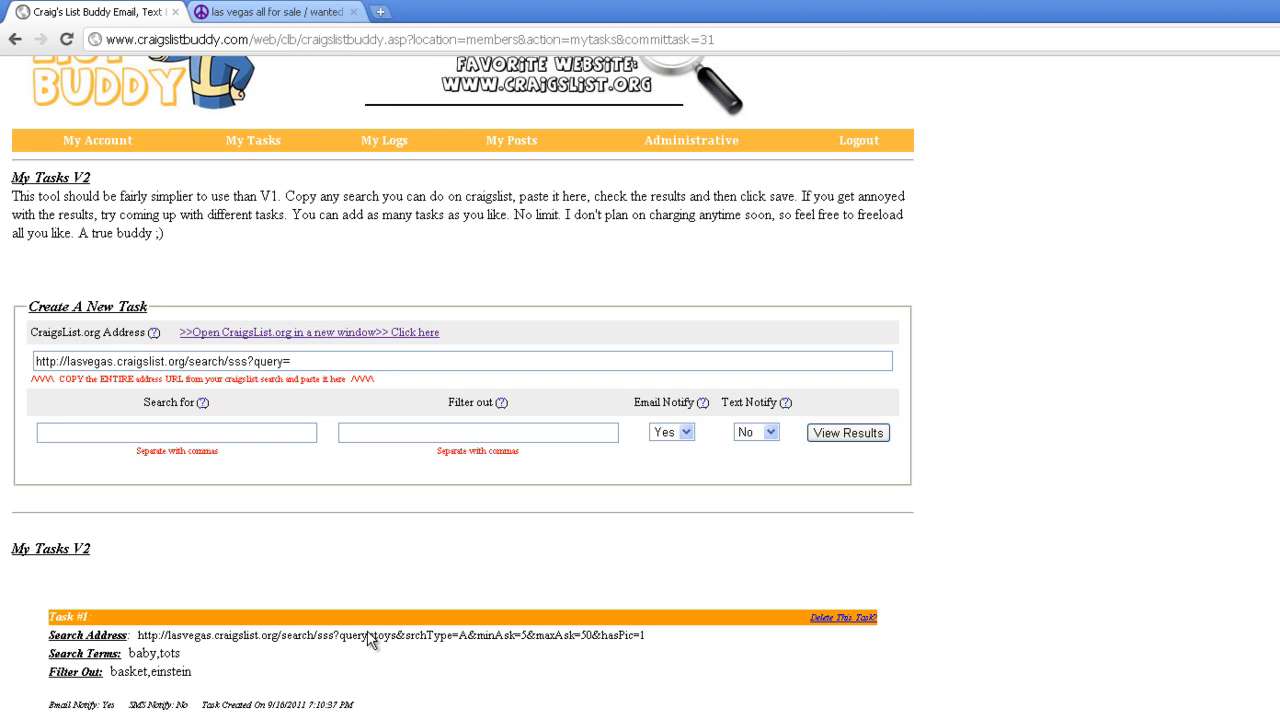
{"action": "scroll", "scroll_direction": "down", "scroll_amount": 3}
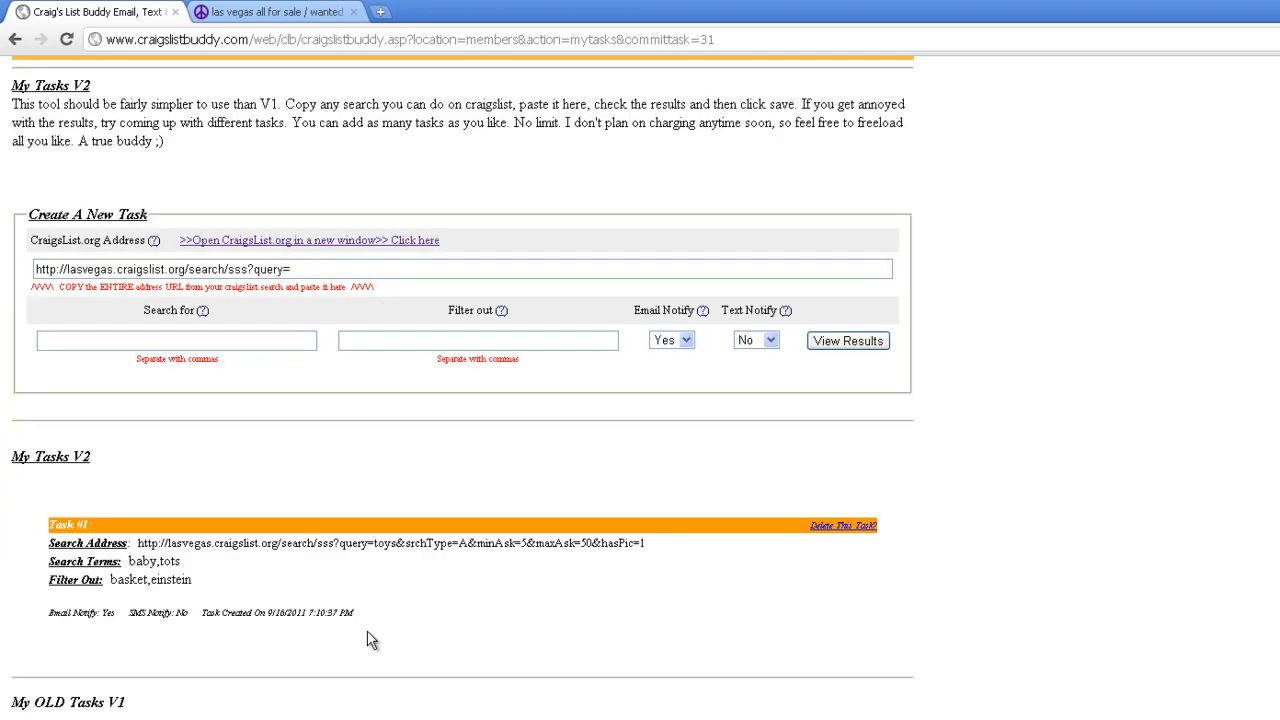
{"action": "mouse_move", "coordinate": [461, 626]}
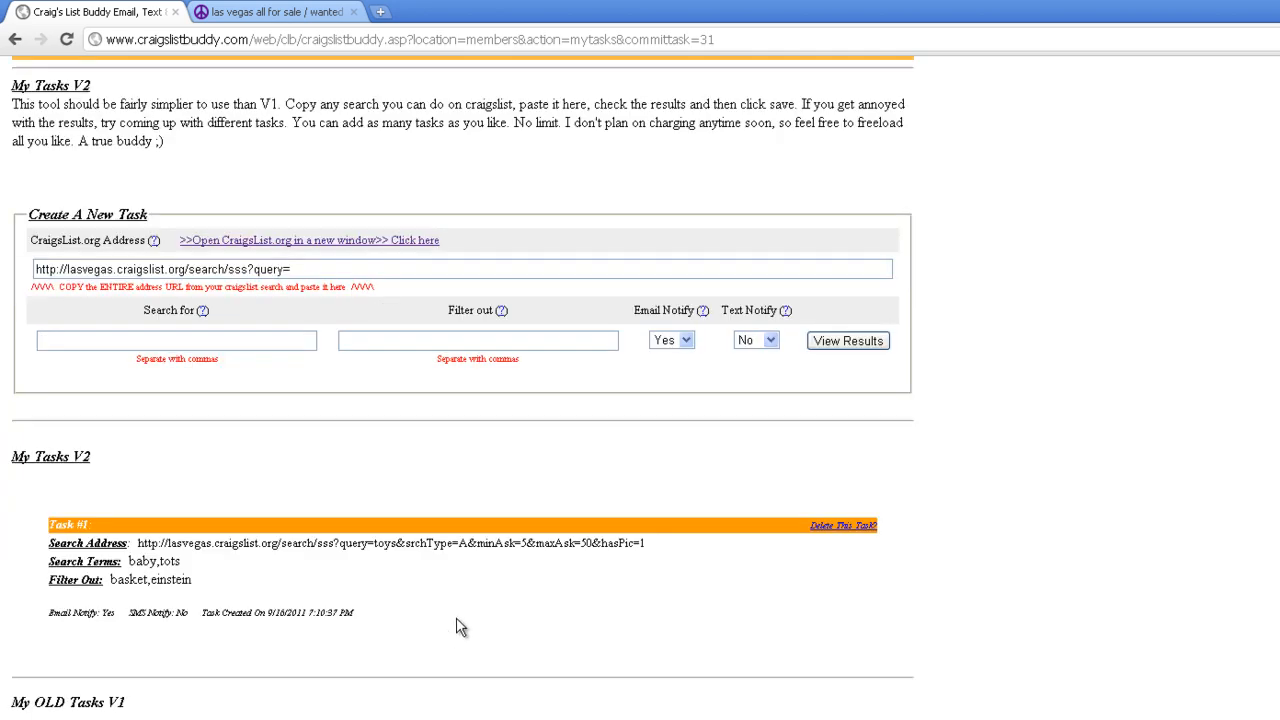
{"action": "scroll", "scroll_direction": "up", "scroll_amount": 3}
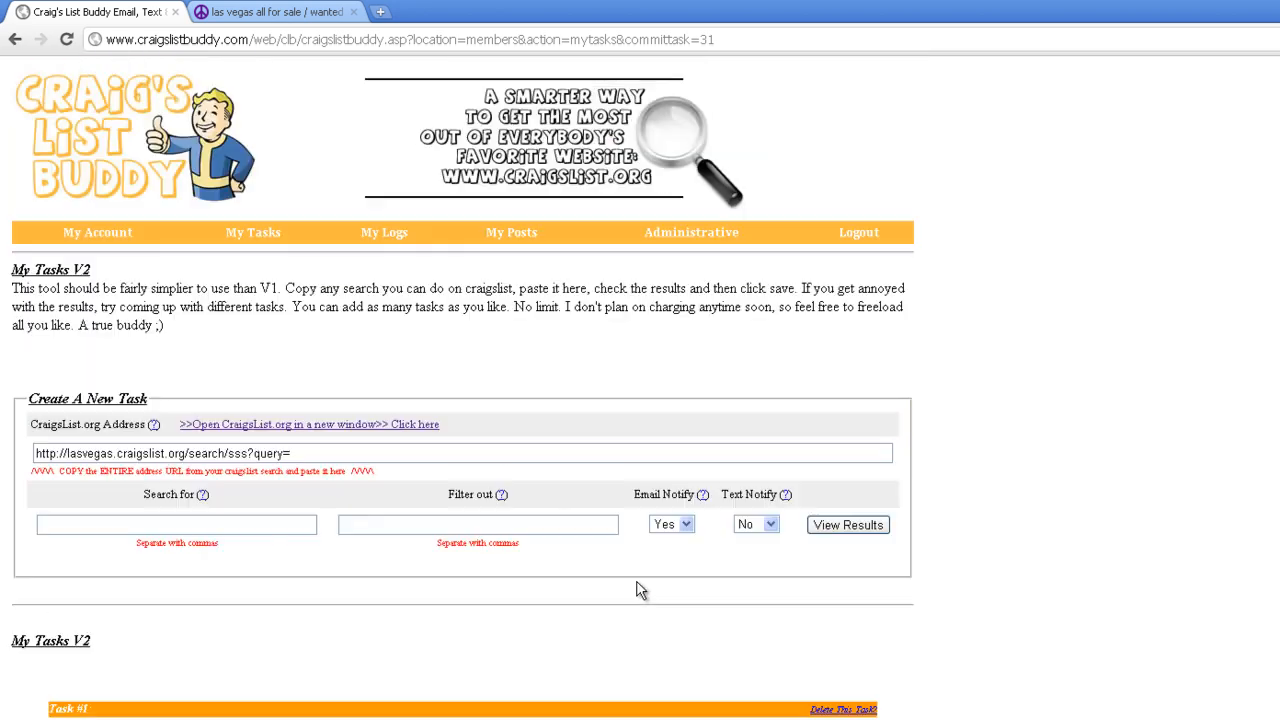
{"action": "scroll", "scroll_direction": "down", "scroll_amount": 3}
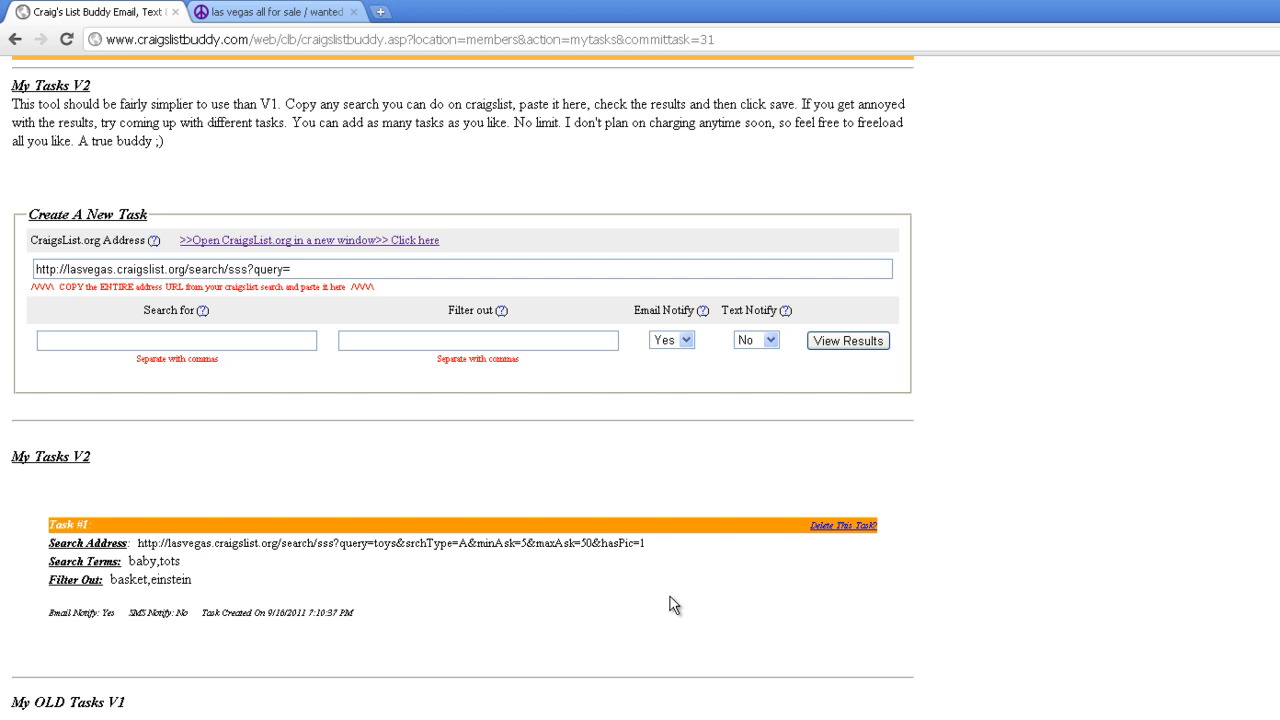
{"action": "left_click", "coordinate": [842, 525]}
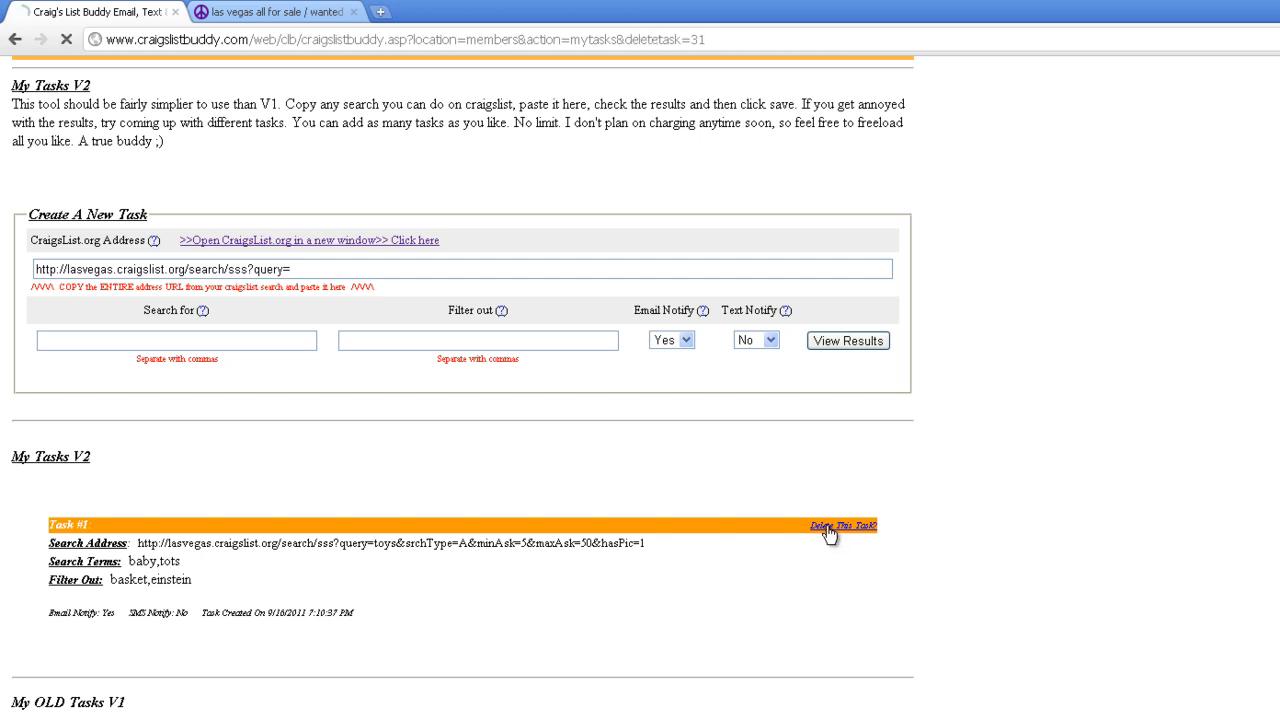